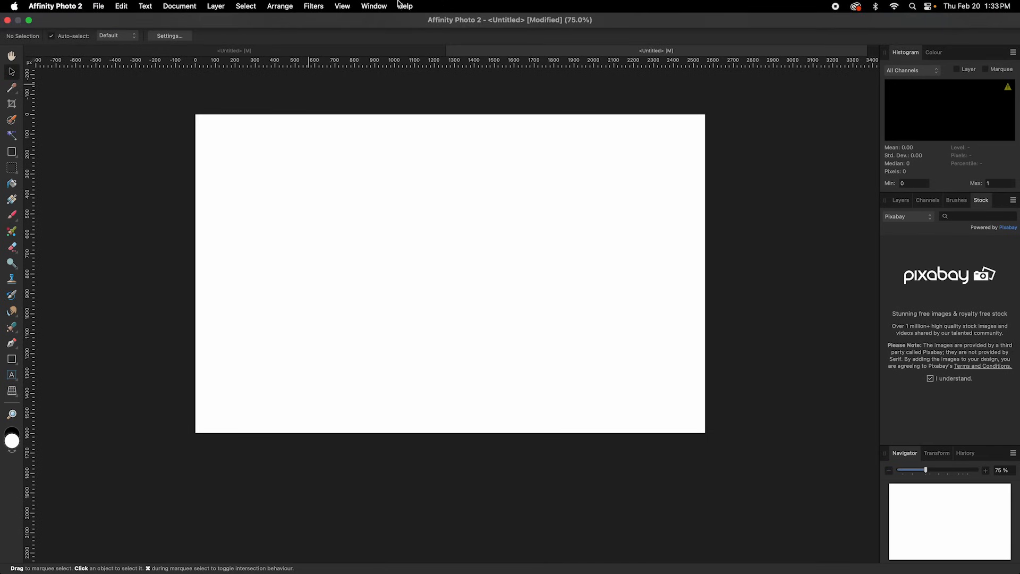
- Switch the right-hand panel from Stock to Layers for the blank document
{"action": "left_click", "coordinate": [374, 6]}
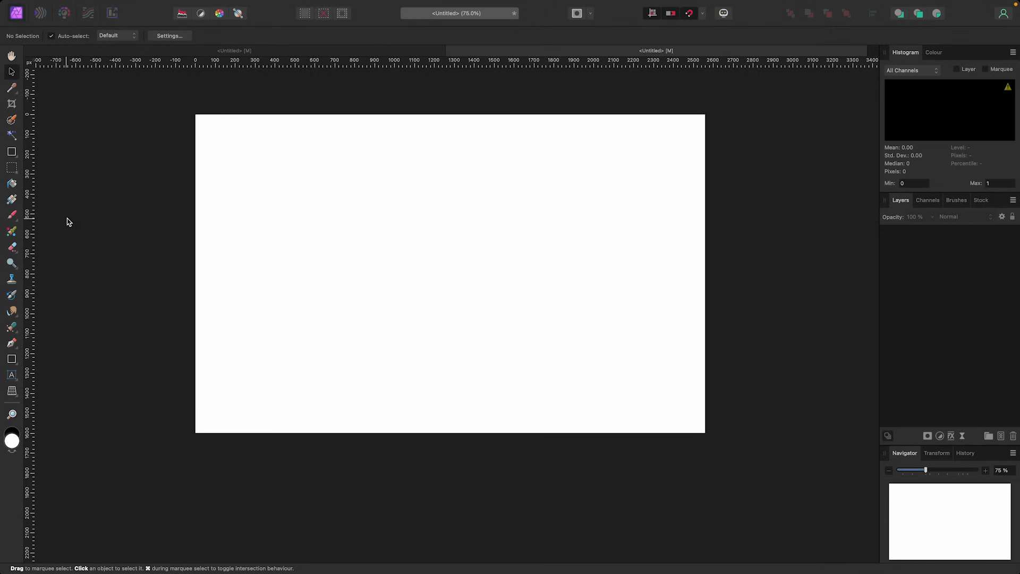
{"action": "mouse_move", "coordinate": [70, 220]}
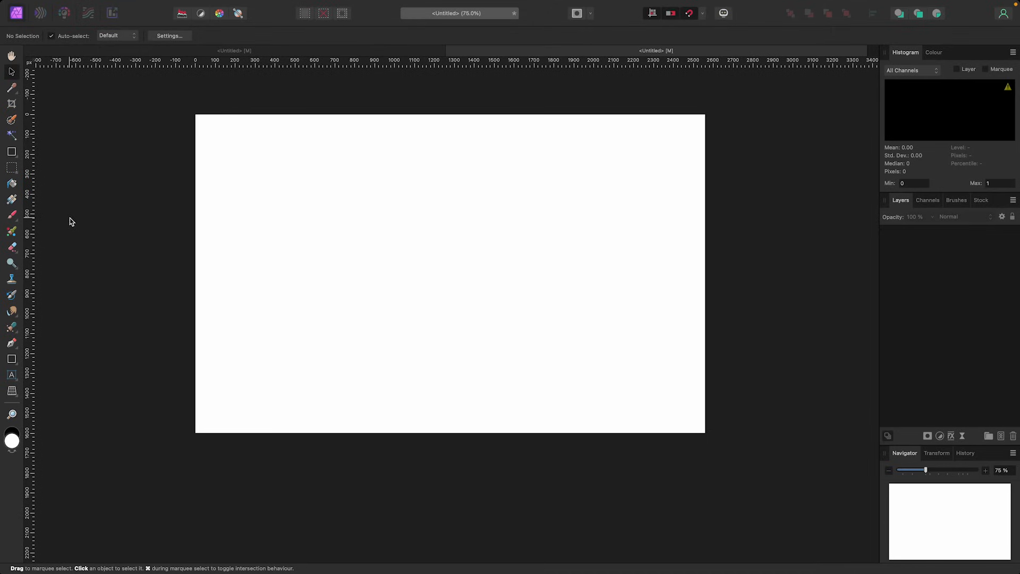
{"action": "mouse_move", "coordinate": [78, 182]}
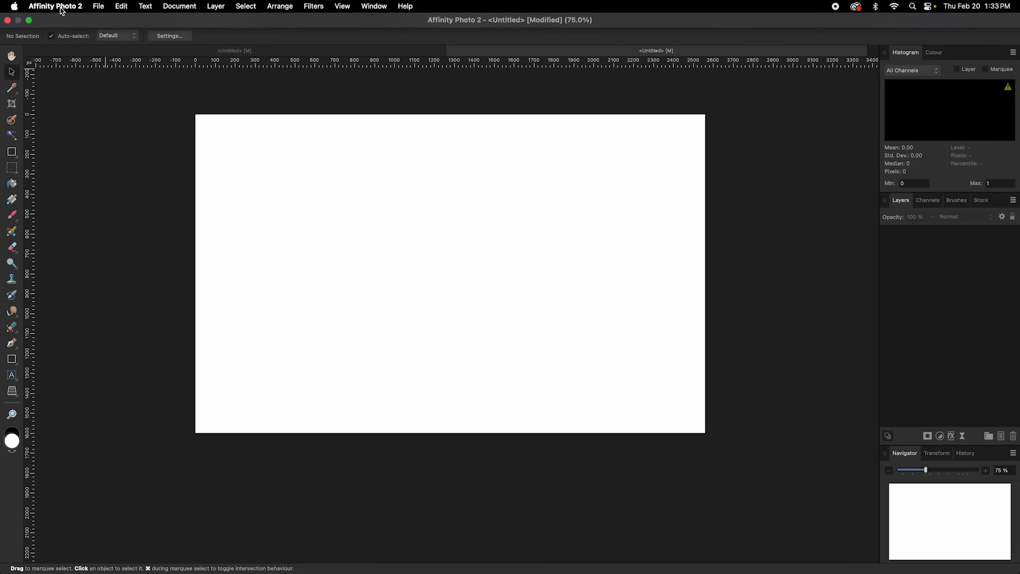
{"action": "left_click", "coordinate": [55, 6]}
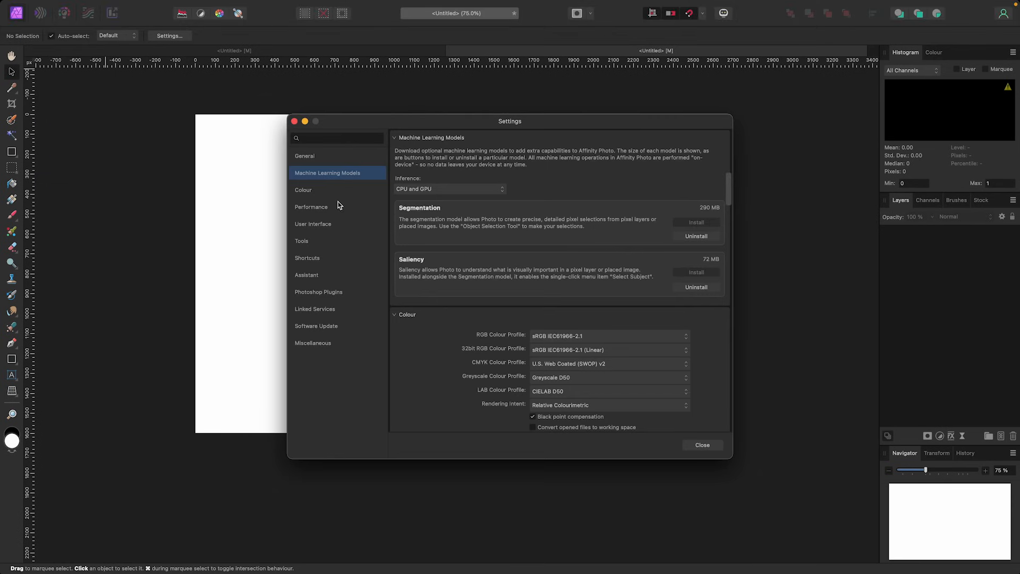
{"action": "mouse_move", "coordinate": [456, 134]}
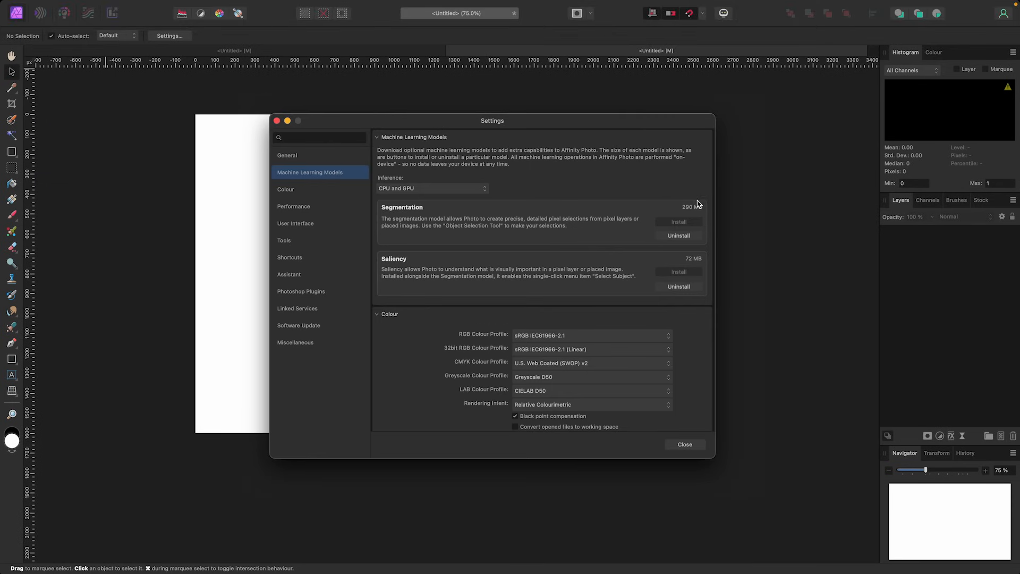
{"action": "mouse_move", "coordinate": [674, 190]}
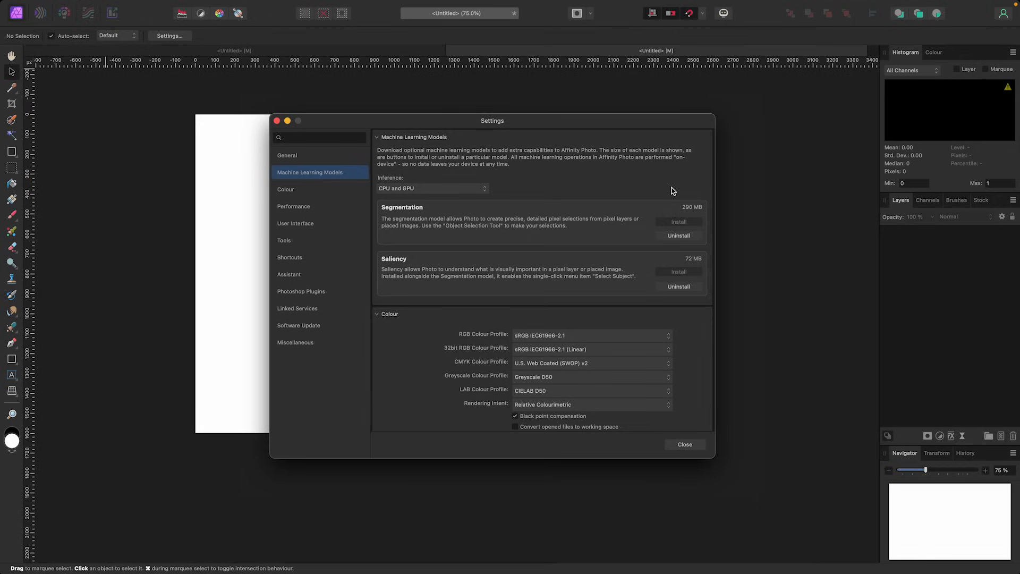
{"action": "mouse_move", "coordinate": [595, 188]}
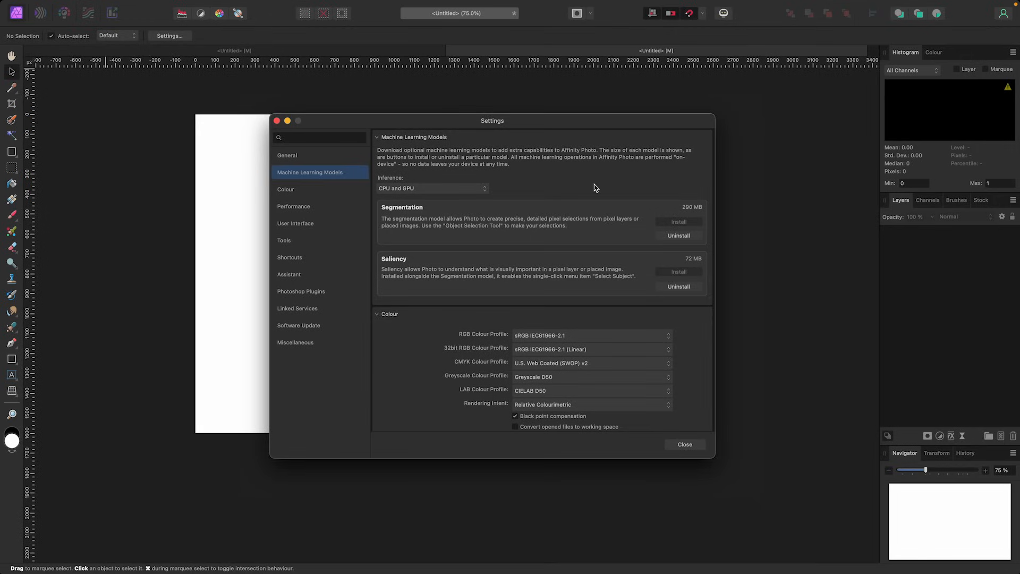
{"action": "mouse_move", "coordinate": [683, 453]}
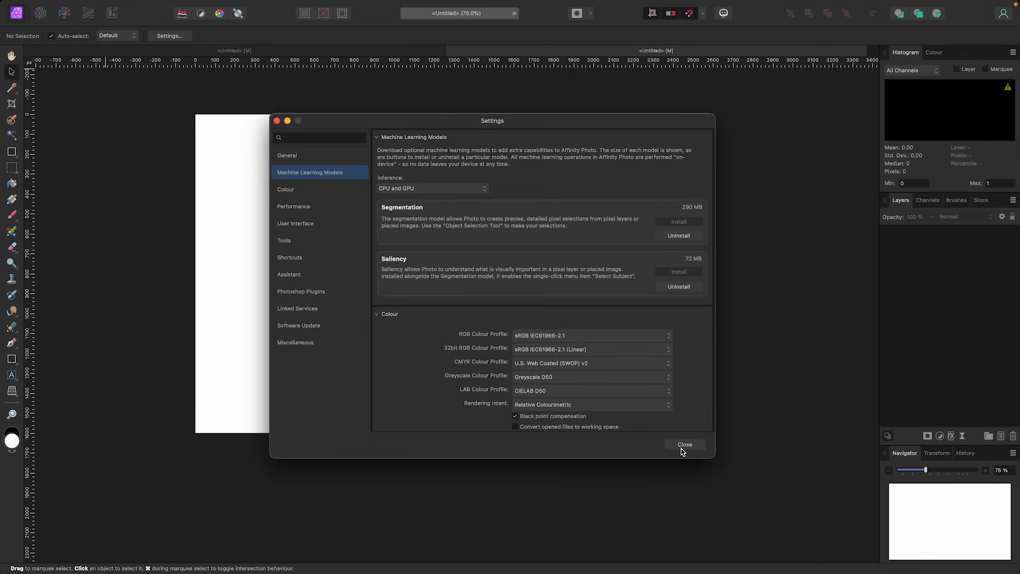
{"action": "left_click", "coordinate": [684, 444]}
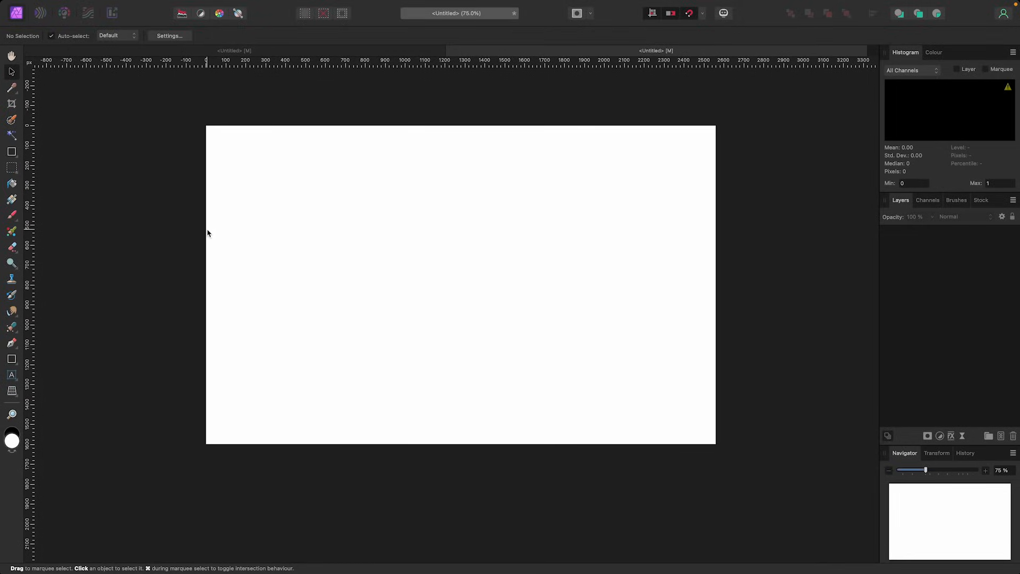
{"action": "mouse_move", "coordinate": [204, 227]}
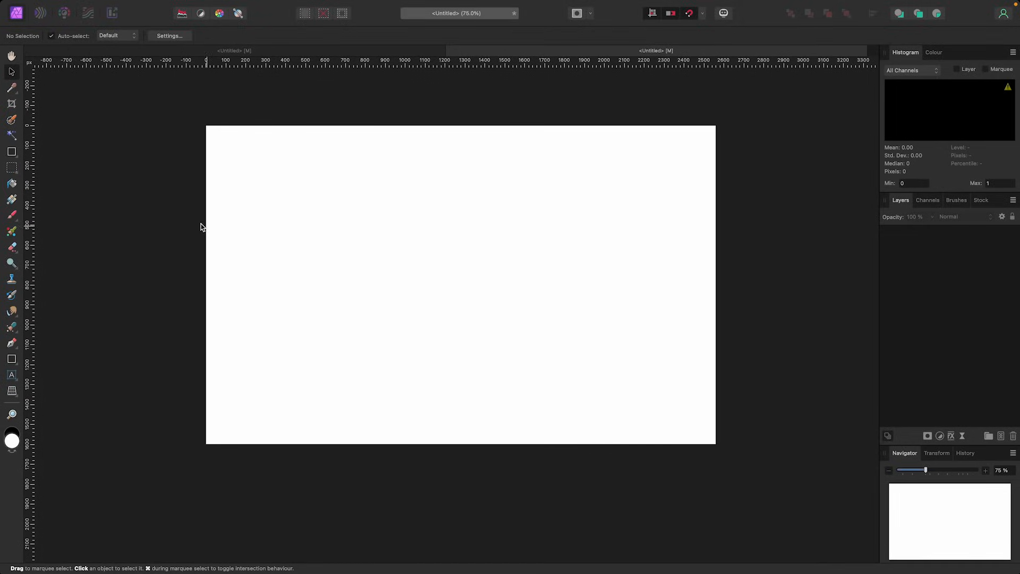
{"action": "mouse_move", "coordinate": [387, 5]}
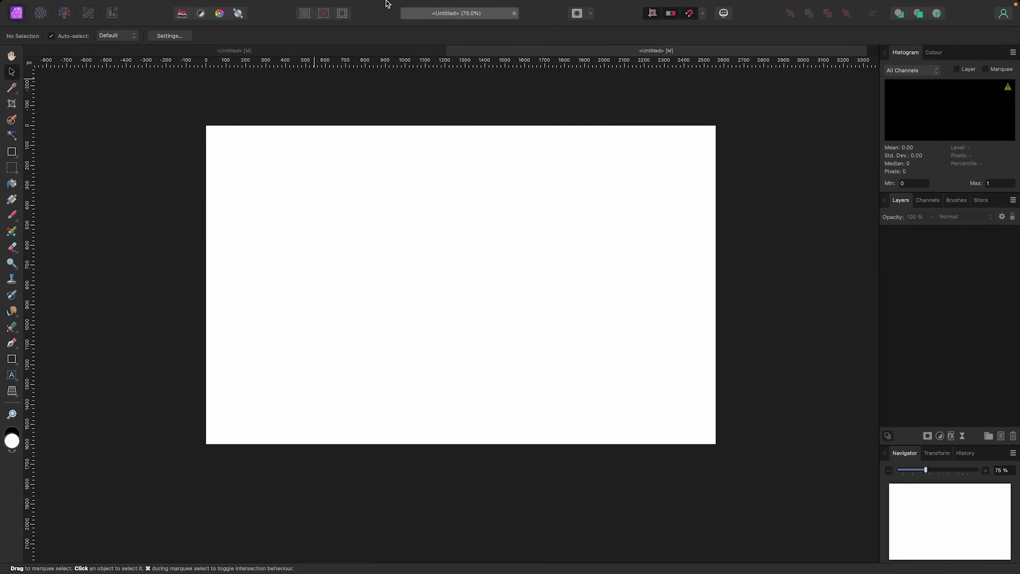
- Add the Object Selection Tool to the Tools panel via View > Customise Tools
{"action": "left_click", "coordinate": [341, 6]}
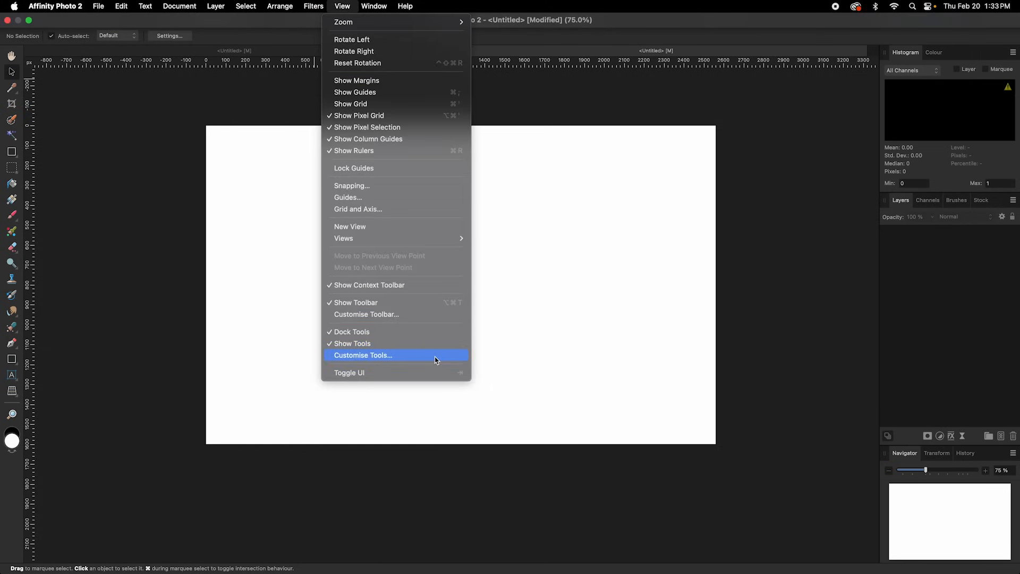
{"action": "left_click", "coordinate": [363, 354]}
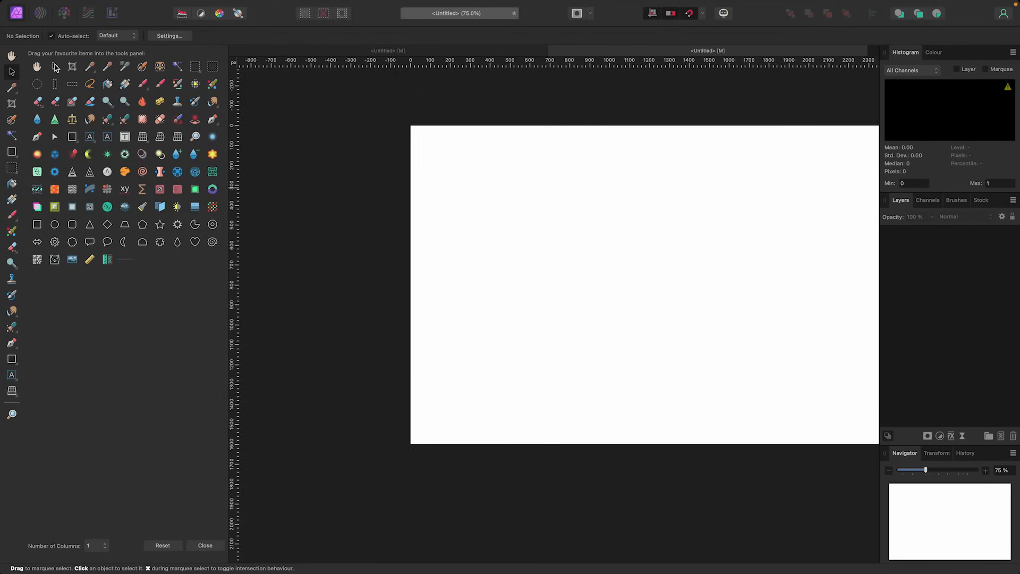
{"action": "mouse_move", "coordinate": [160, 67]}
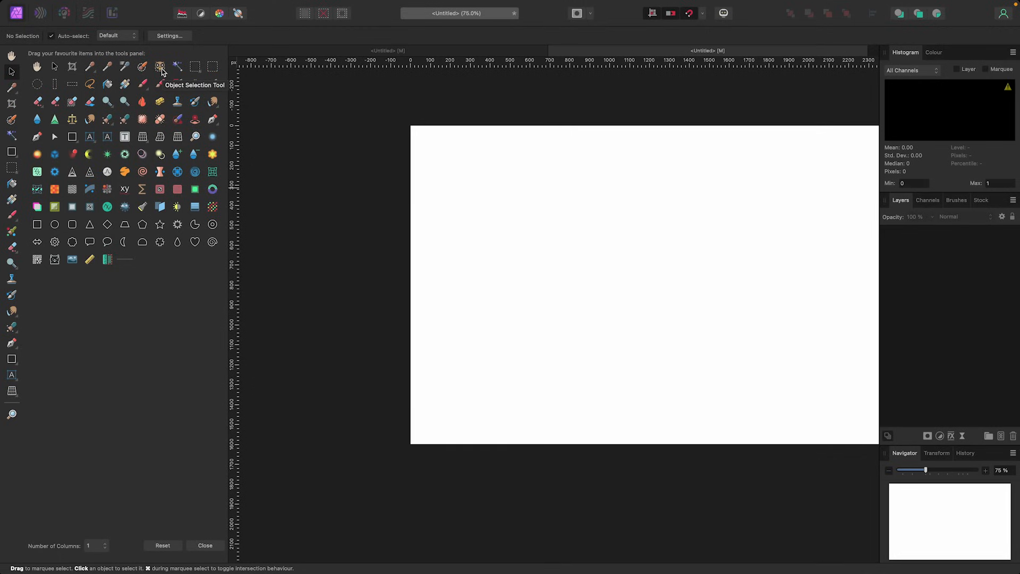
{"action": "mouse_move", "coordinate": [79, 101]}
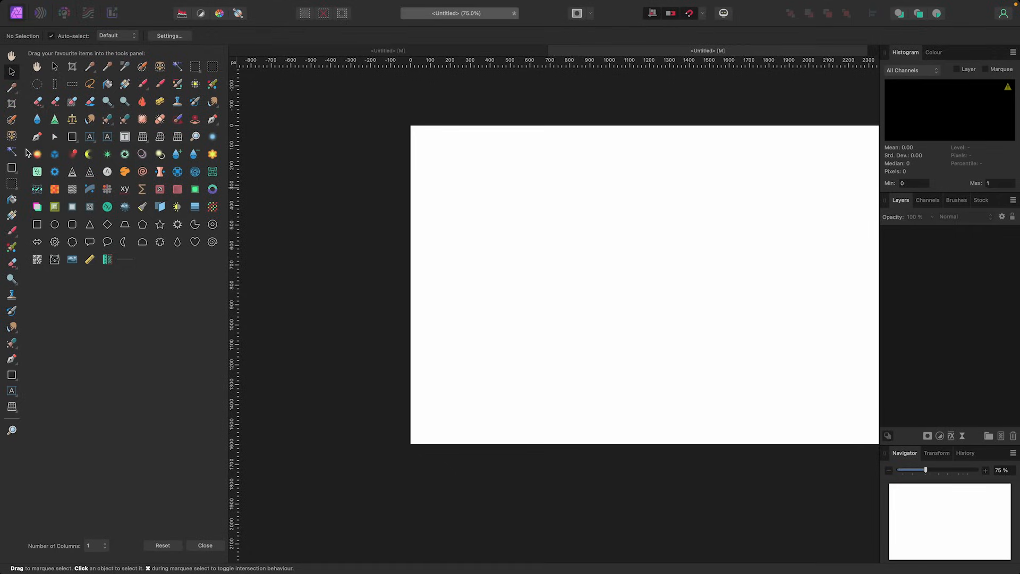
{"action": "left_click", "coordinate": [205, 545]}
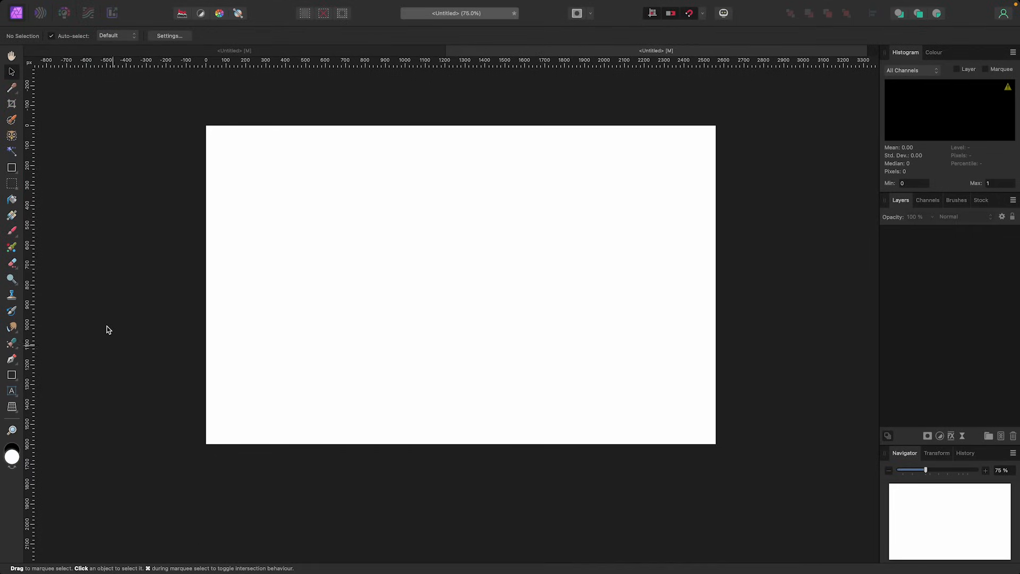
{"action": "mouse_move", "coordinate": [107, 314]}
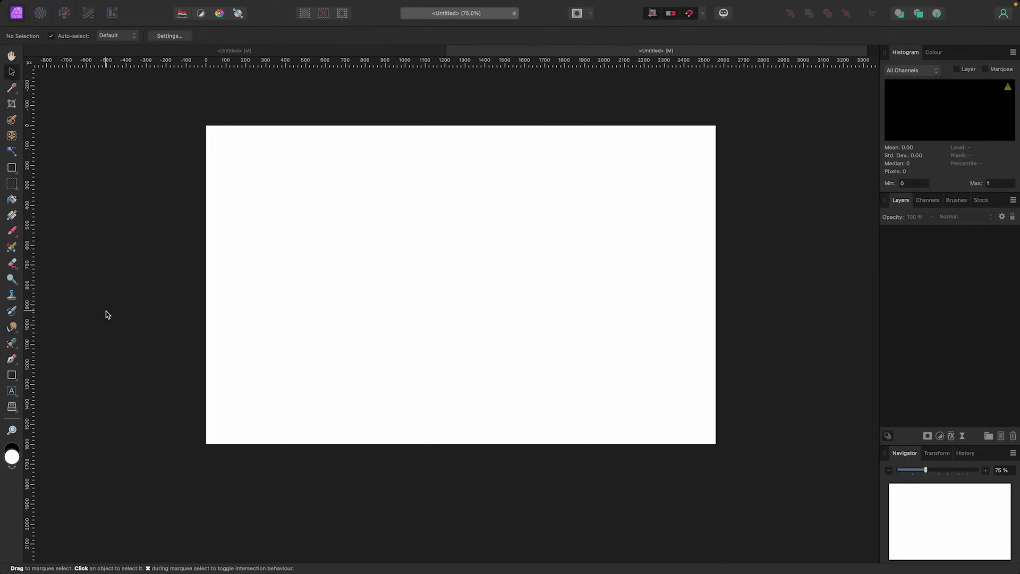
{"action": "mouse_move", "coordinate": [302, 4]}
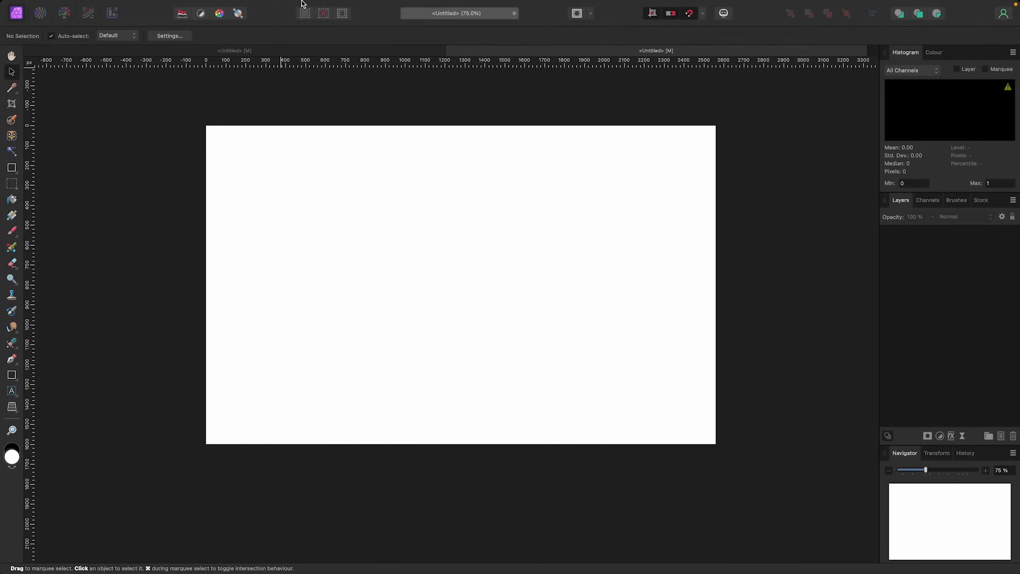
{"action": "left_click", "coordinate": [246, 6]}
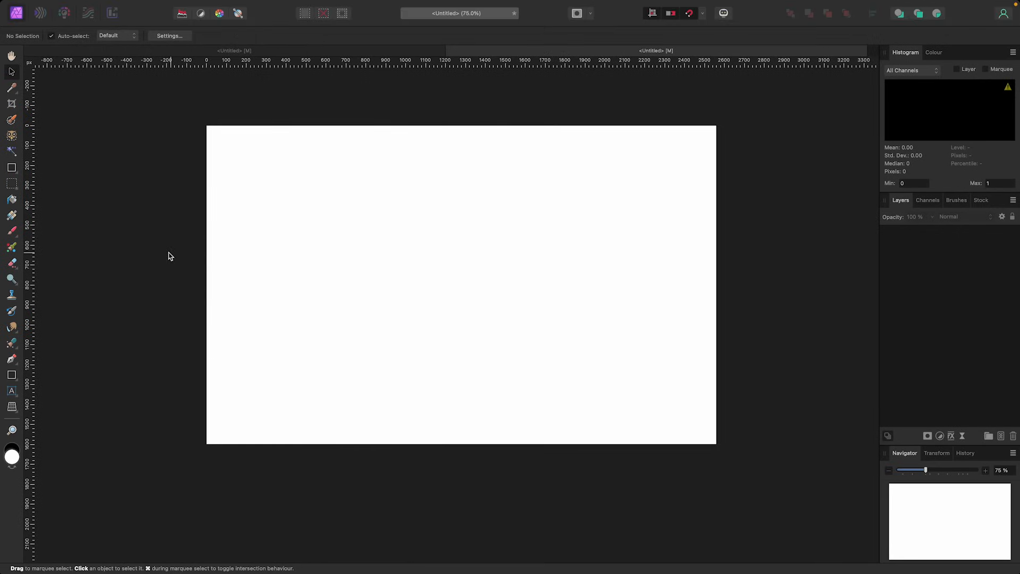
{"action": "mouse_move", "coordinate": [988, 208]}
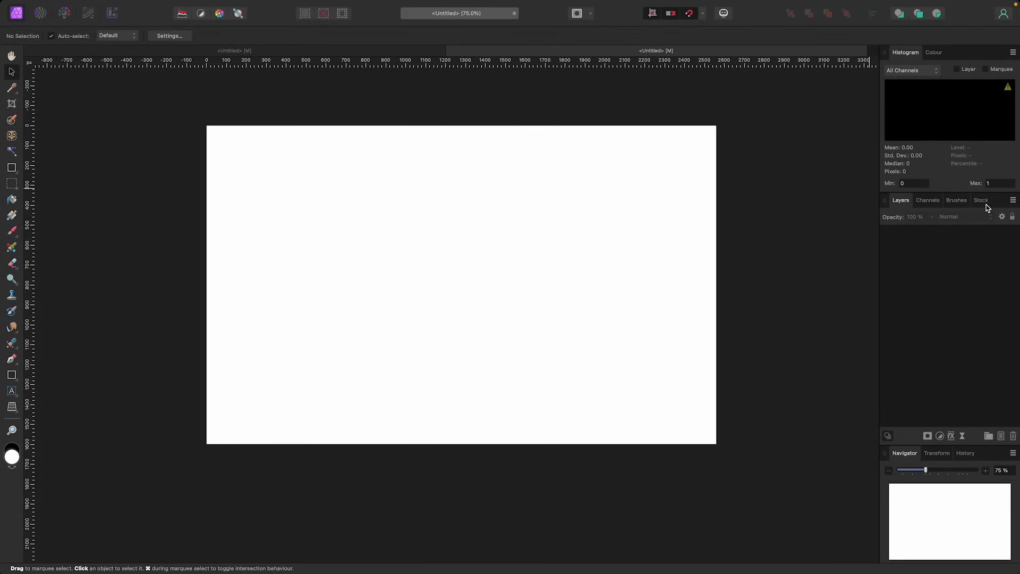
- Place the Pixabay golden retriever photo onto the canvas from the Stock panel
{"action": "left_click", "coordinate": [981, 200]}
{"action": "type", "text": "dog"}
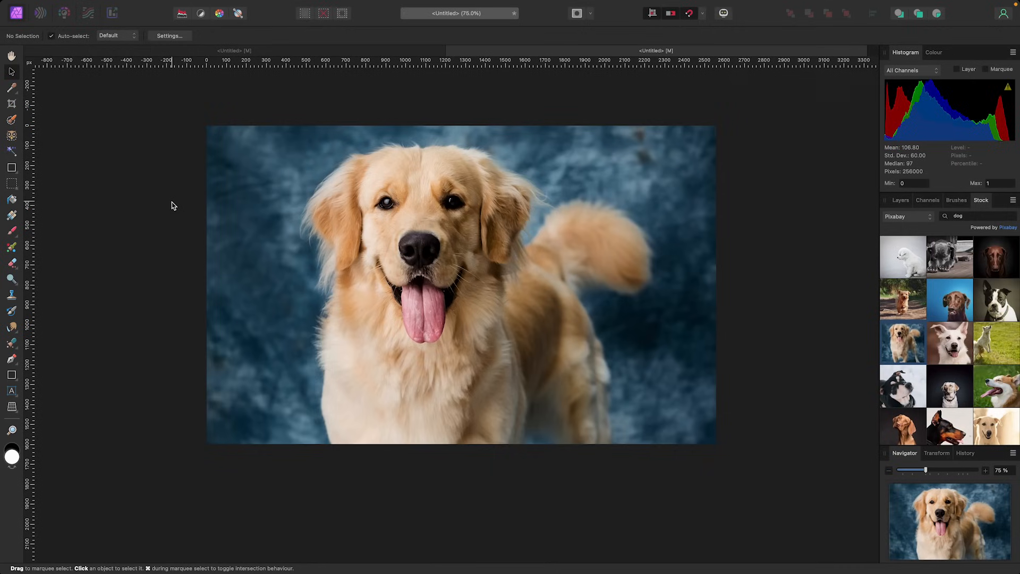
{"action": "mouse_move", "coordinate": [46, 153]}
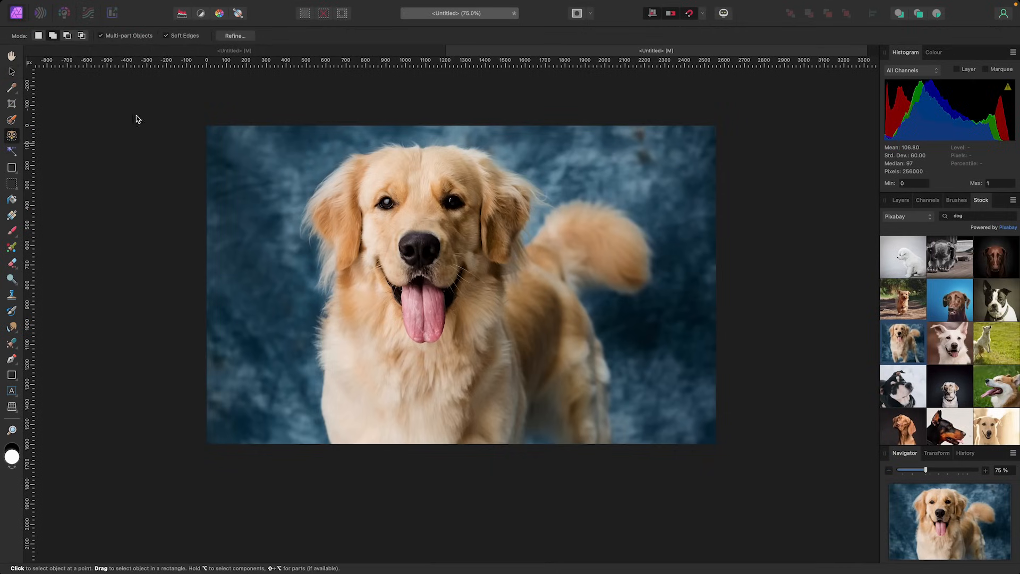
- Select the golden retriever, including its tail, with the Object Selection Tool
{"action": "left_click", "coordinate": [901, 200]}
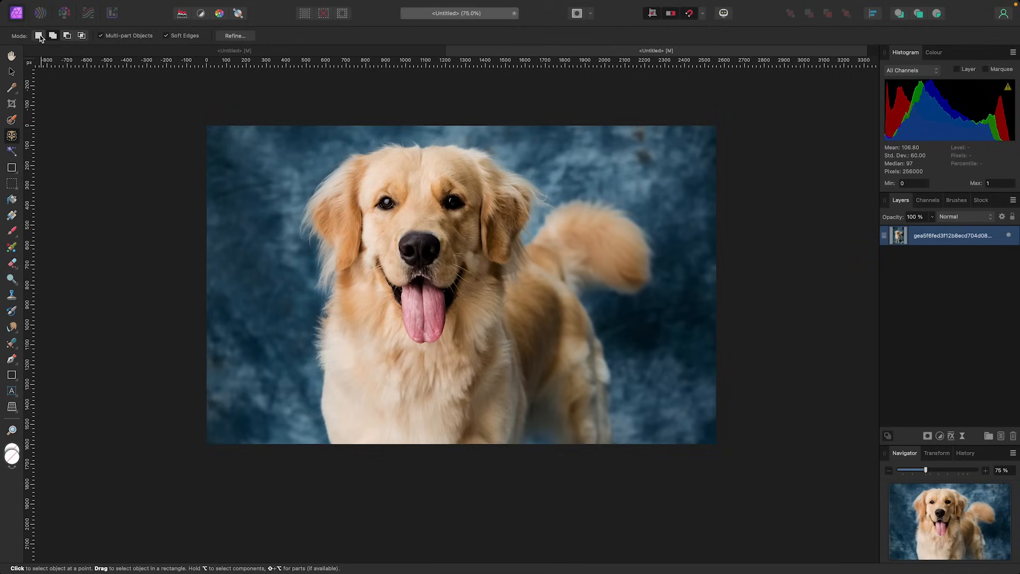
{"action": "mouse_move", "coordinate": [52, 36]}
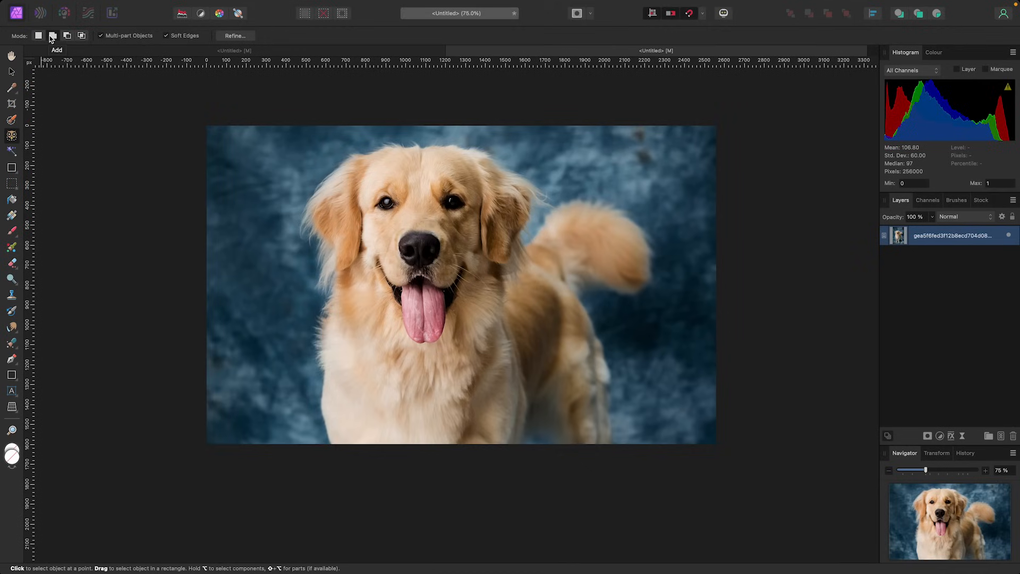
{"action": "mouse_move", "coordinate": [82, 36]}
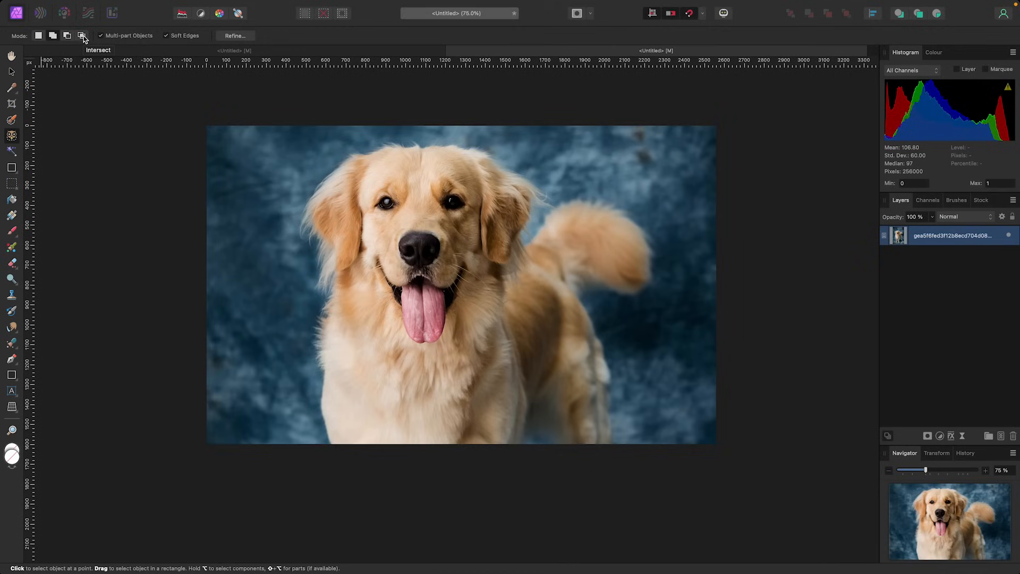
{"action": "mouse_move", "coordinate": [102, 143]}
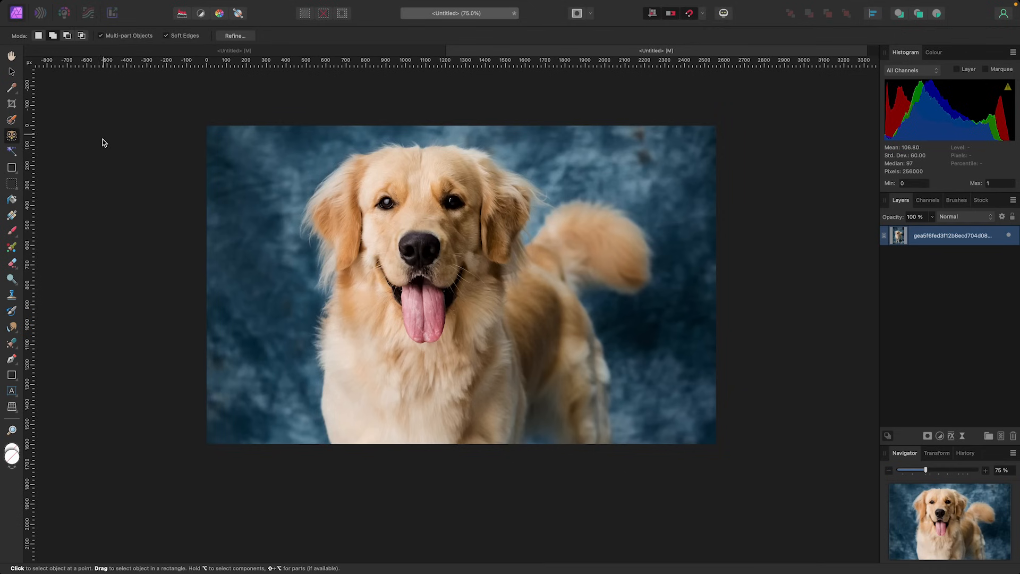
{"action": "left_click", "coordinate": [321, 252]}
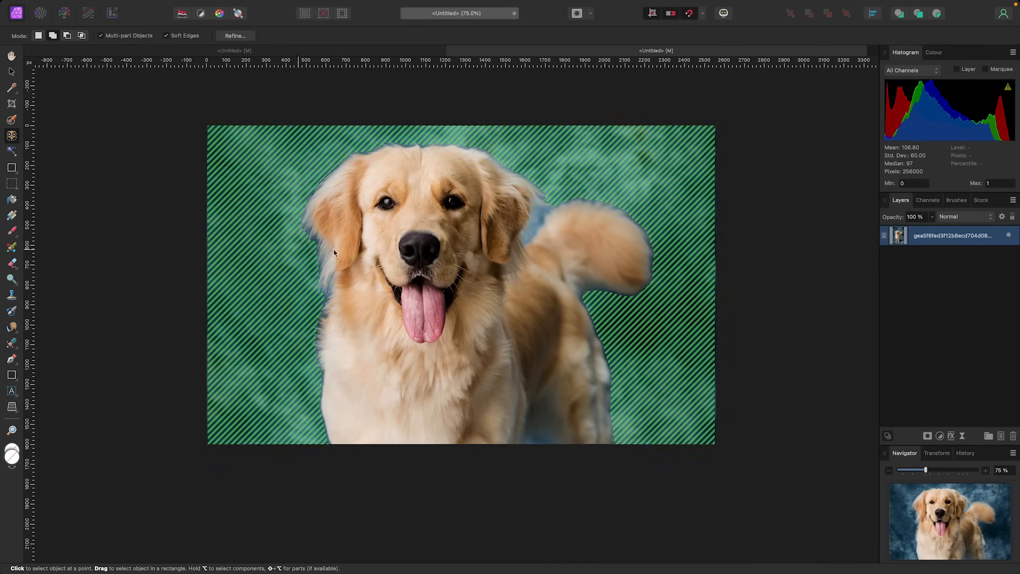
{"action": "left_click", "coordinate": [404, 261]}
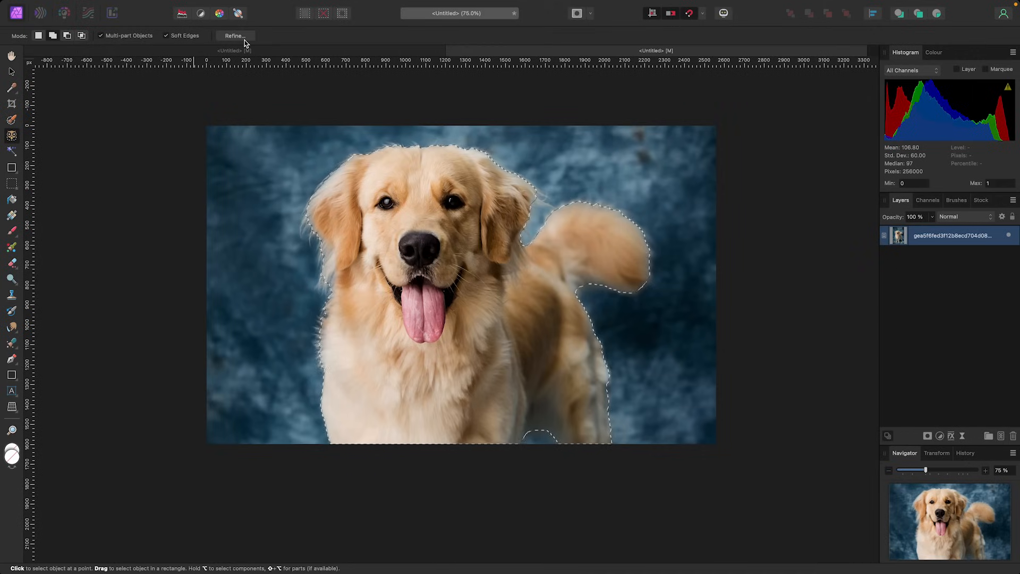
- Preview the dog selection's refined edges on a White matte, then cancel
{"action": "left_click", "coordinate": [234, 35]}
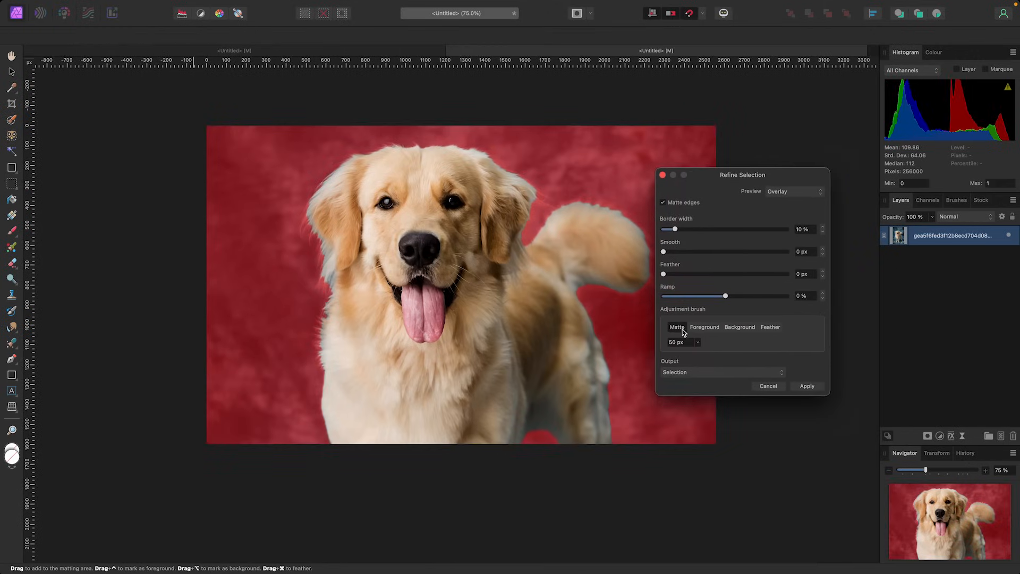
{"action": "mouse_move", "coordinate": [336, 432]}
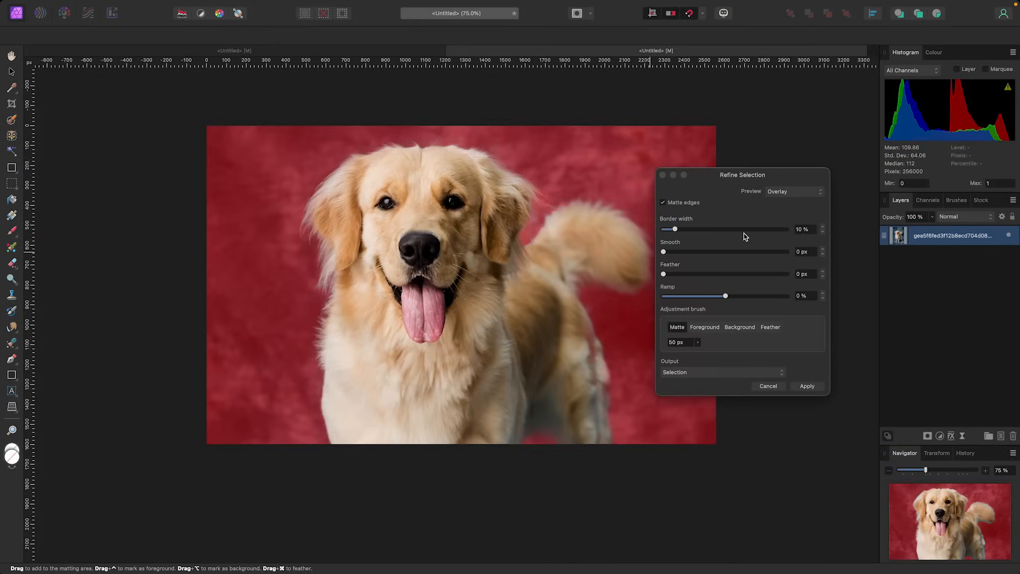
{"action": "left_click", "coordinate": [794, 192]}
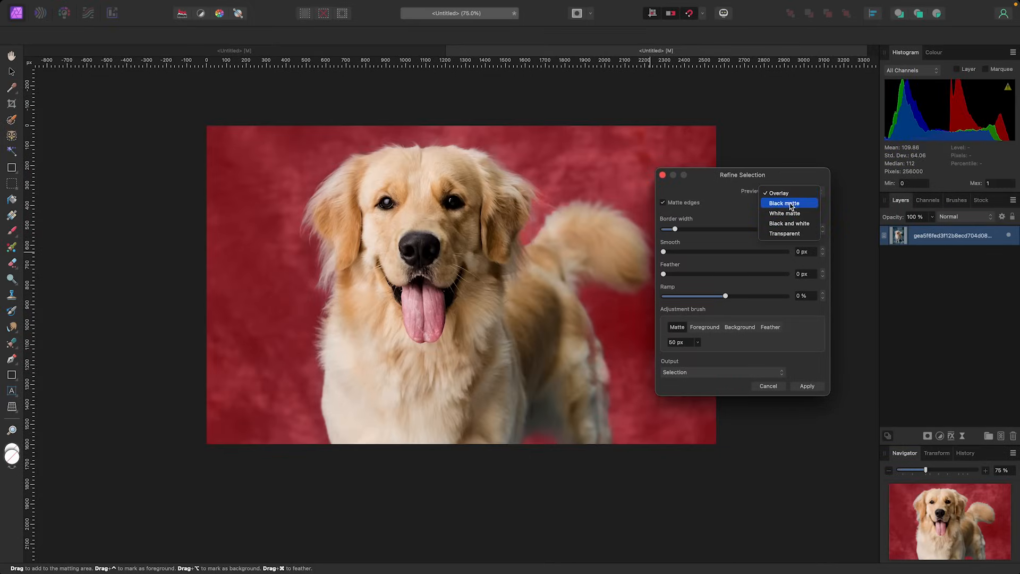
{"action": "left_click", "coordinate": [785, 212]}
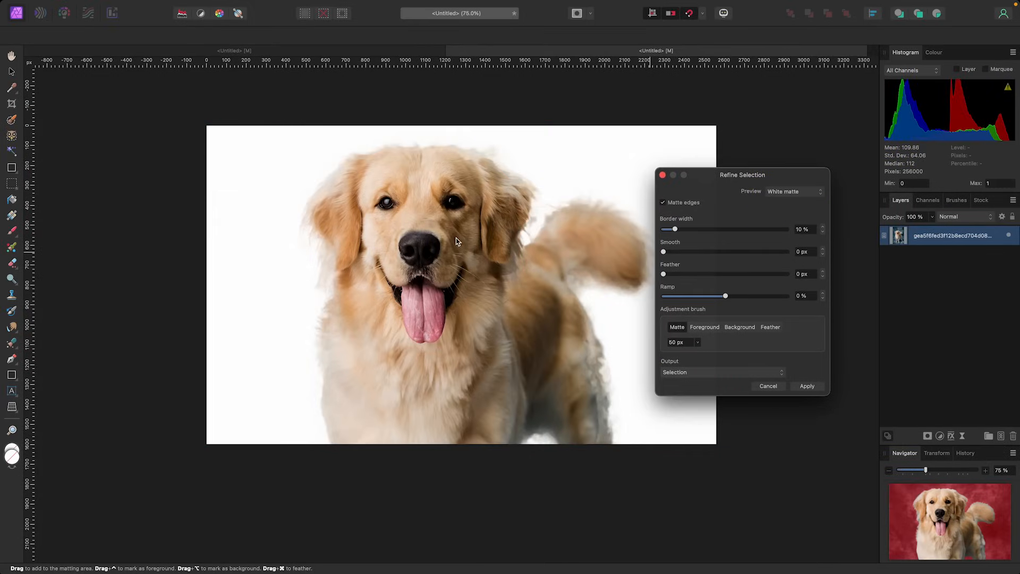
{"action": "mouse_move", "coordinate": [525, 188]}
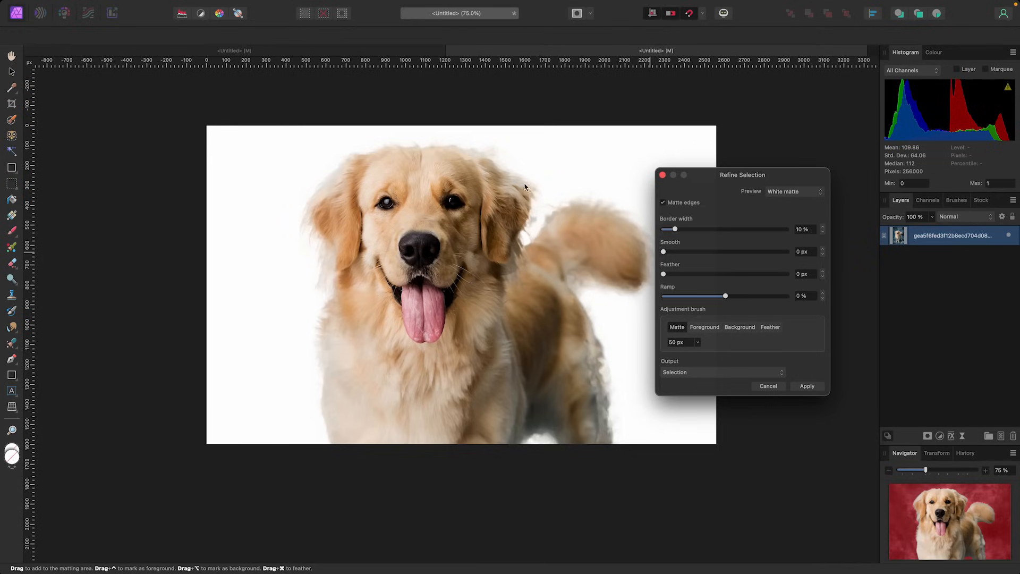
{"action": "mouse_move", "coordinate": [607, 395]}
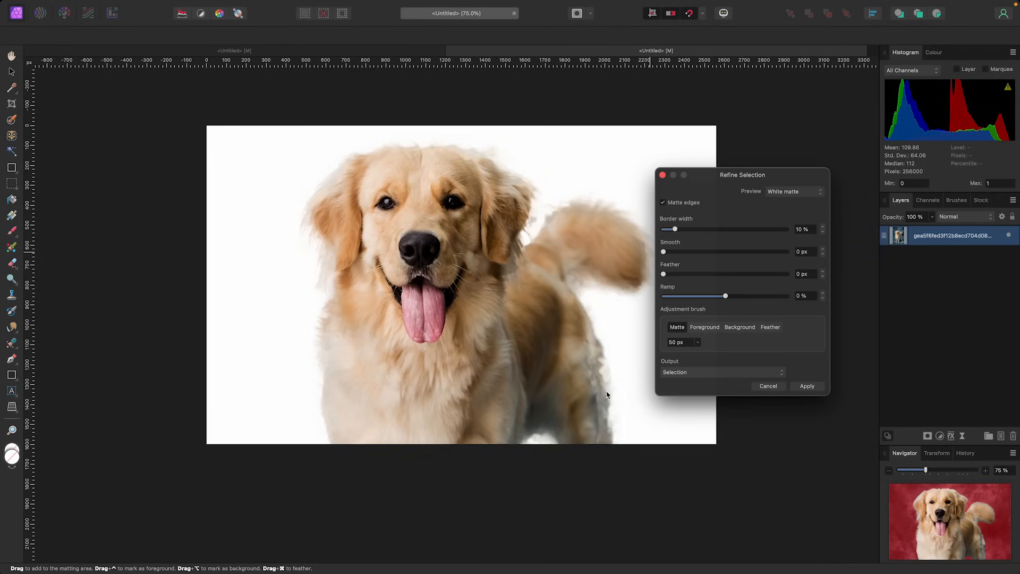
{"action": "mouse_move", "coordinate": [599, 390]}
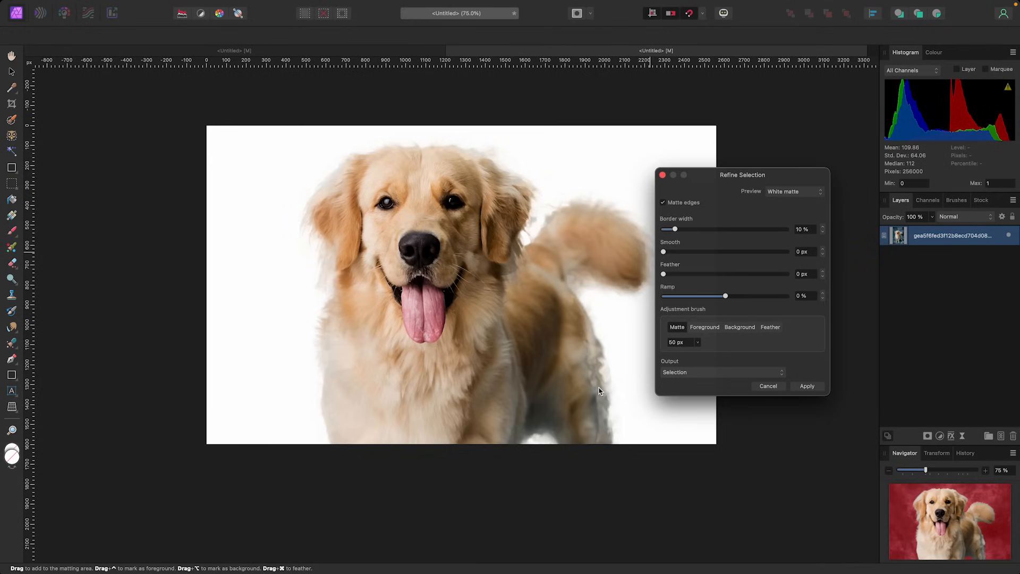
{"action": "left_click", "coordinate": [768, 386]}
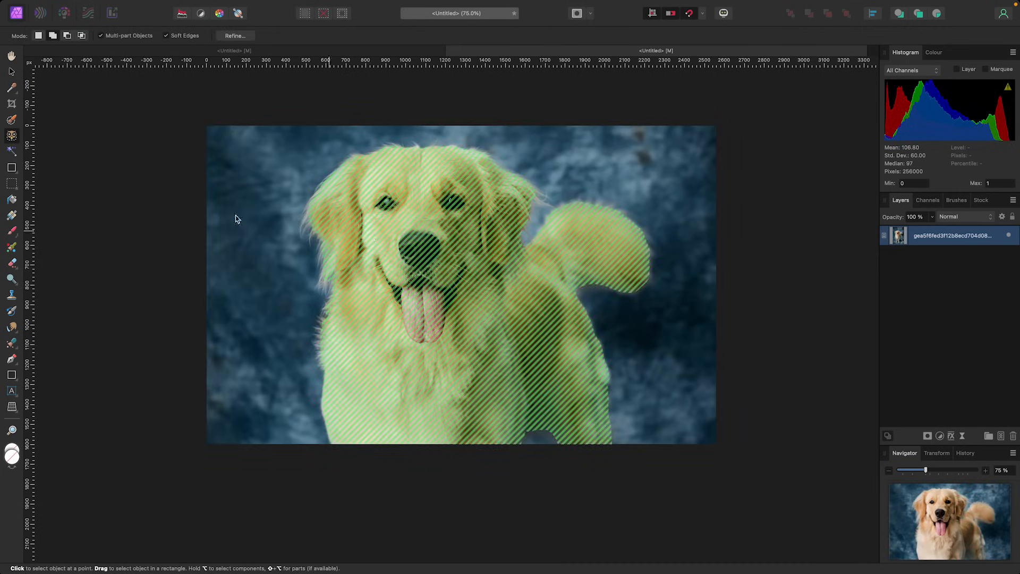
- Select the golden retriever using Select > Select Subject with the Move Tool active
{"action": "left_click", "coordinate": [10, 72]}
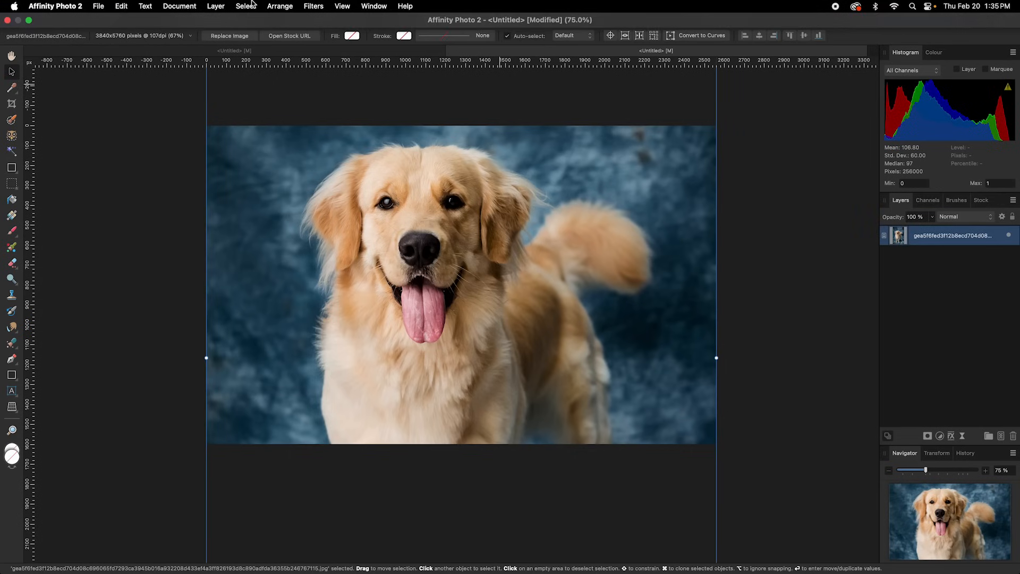
{"action": "left_click", "coordinate": [246, 6]}
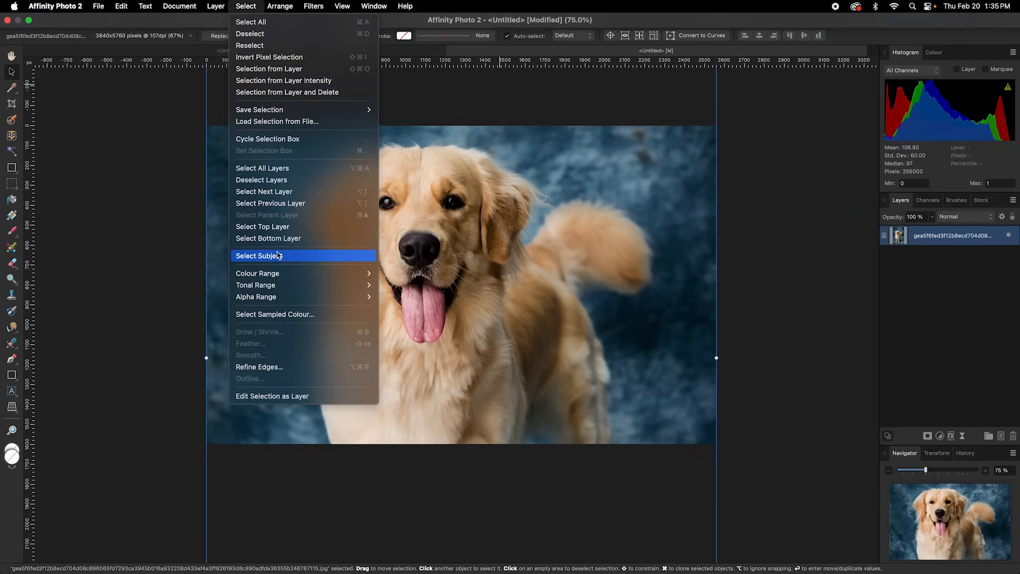
{"action": "left_click", "coordinate": [259, 255]}
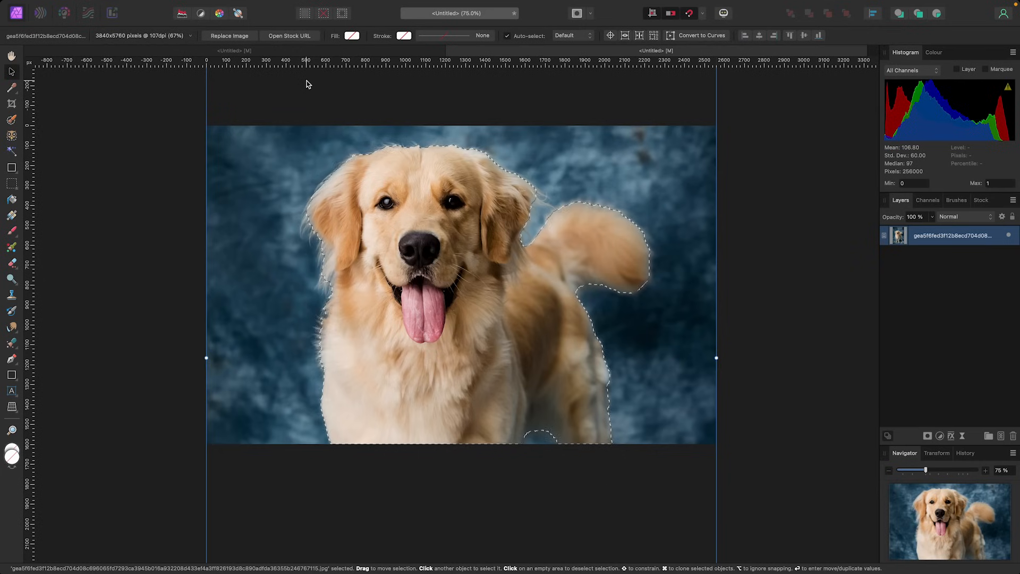
- Preview the subject selection in Refine Edges on a White matte, then cancel
{"action": "left_click", "coordinate": [246, 5]}
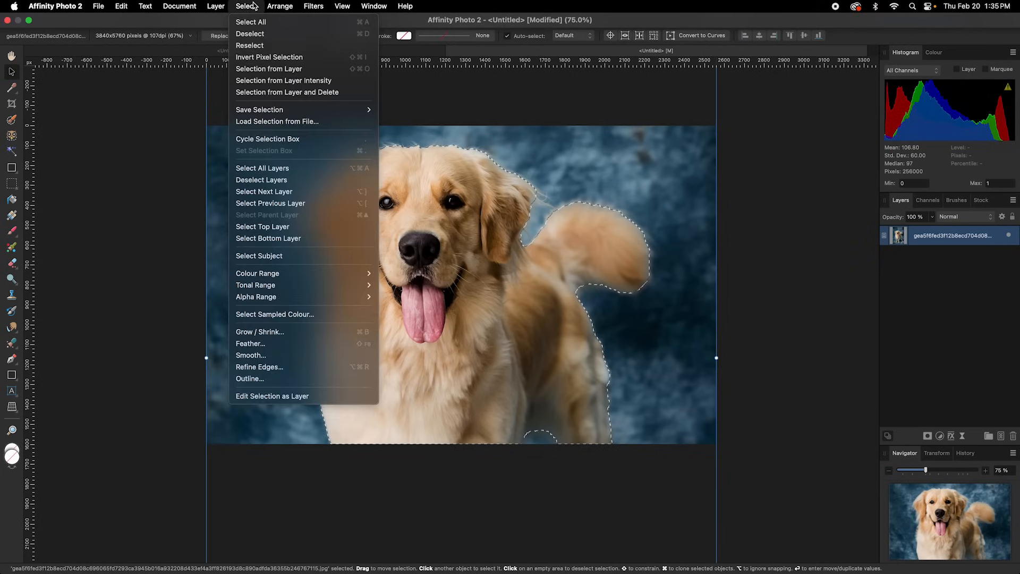
{"action": "mouse_move", "coordinate": [273, 285]}
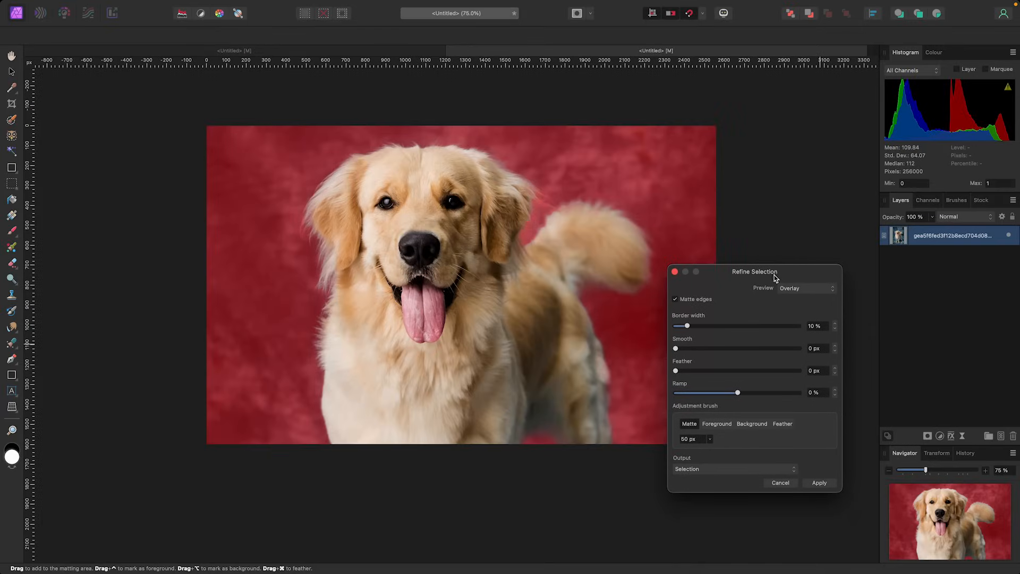
{"action": "left_click", "coordinate": [807, 288]}
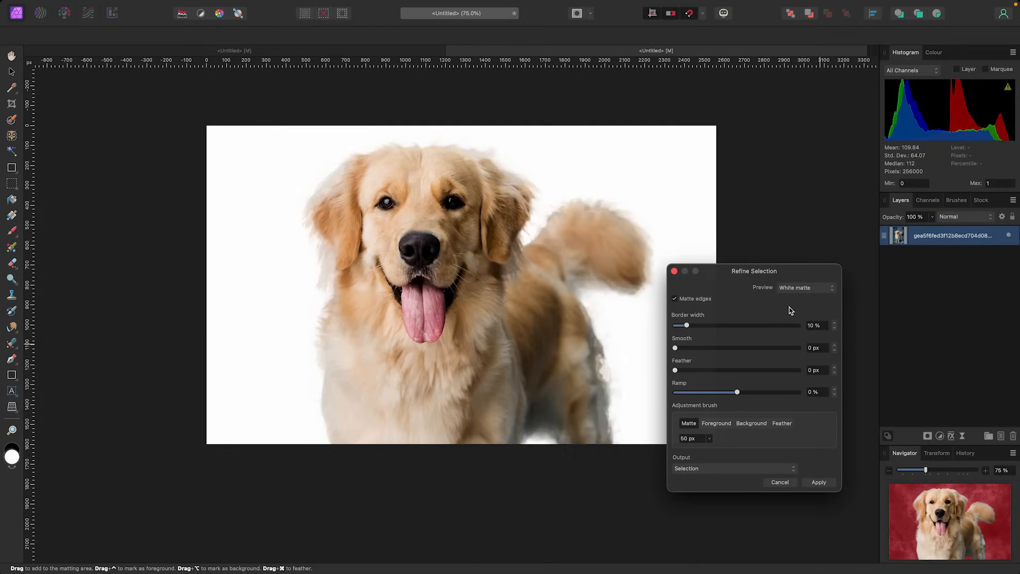
{"action": "mouse_move", "coordinate": [705, 298]}
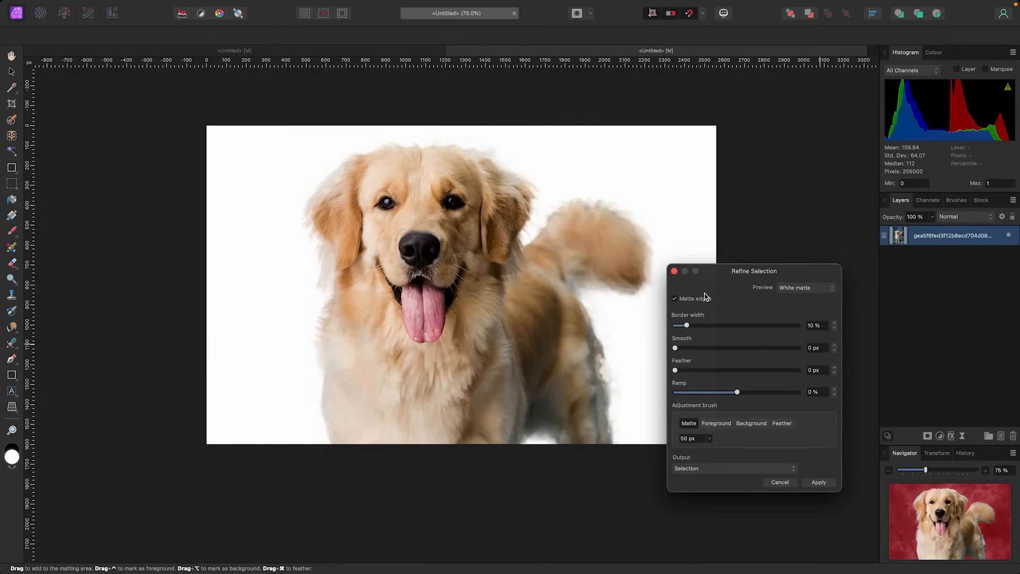
{"action": "mouse_move", "coordinate": [779, 487]}
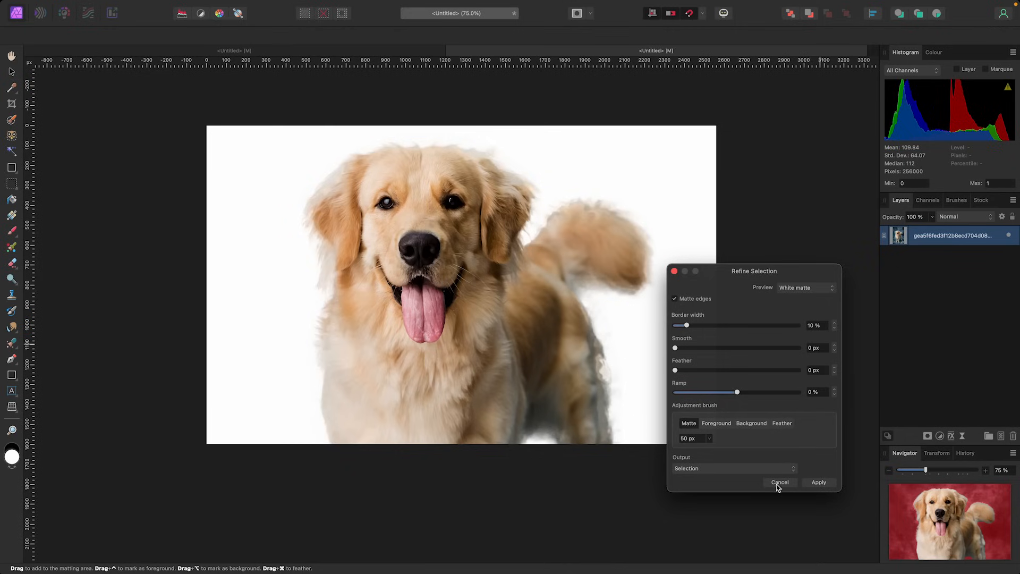
{"action": "left_click", "coordinate": [779, 482]}
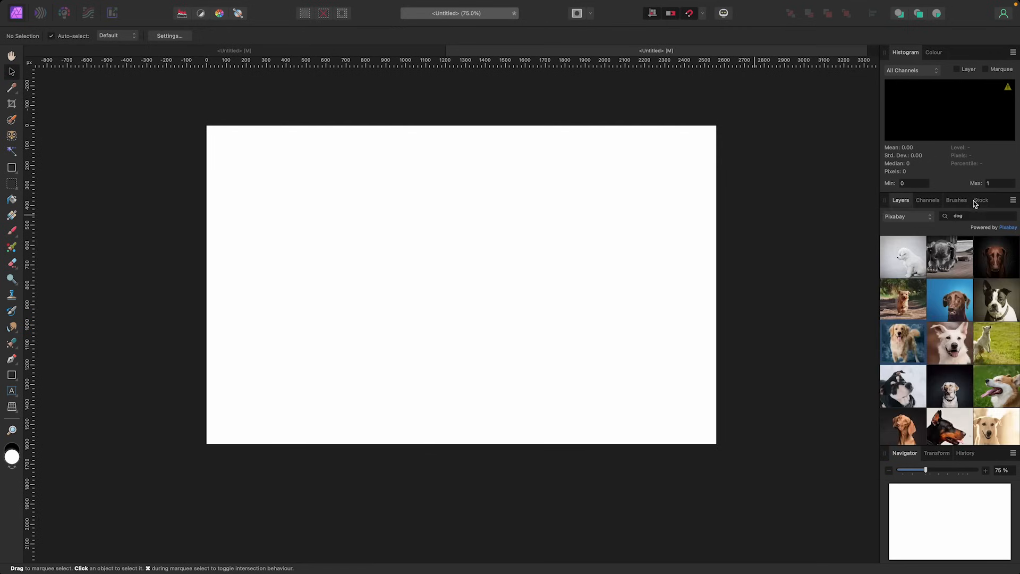
- Scroll the Pixabay 'car' results and place the red Beetle beach photo
{"action": "left_click", "coordinate": [982, 200]}
{"action": "type", "text": "car"}
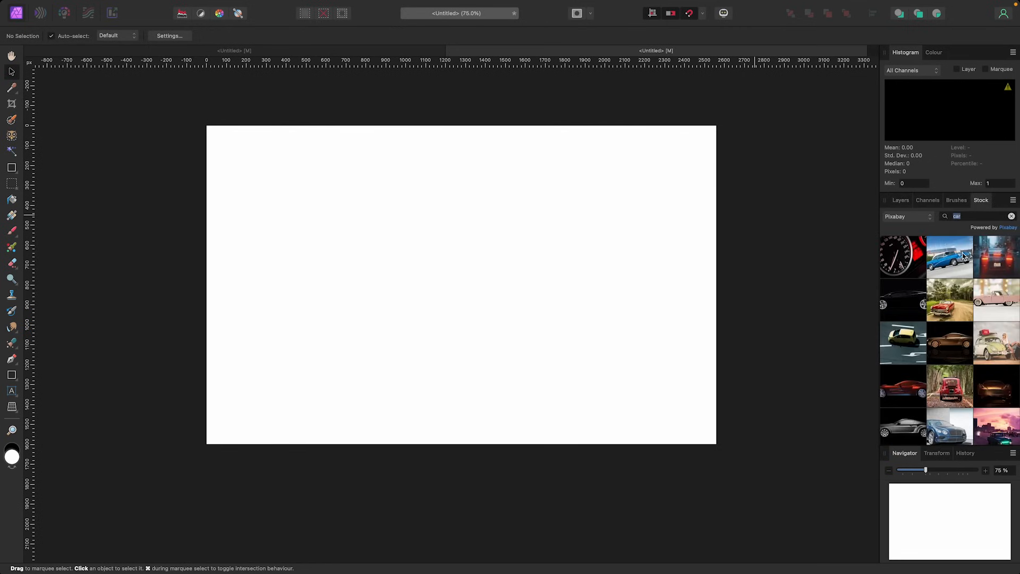
{"action": "scroll", "scroll_direction": "down", "scroll_amount": 3}
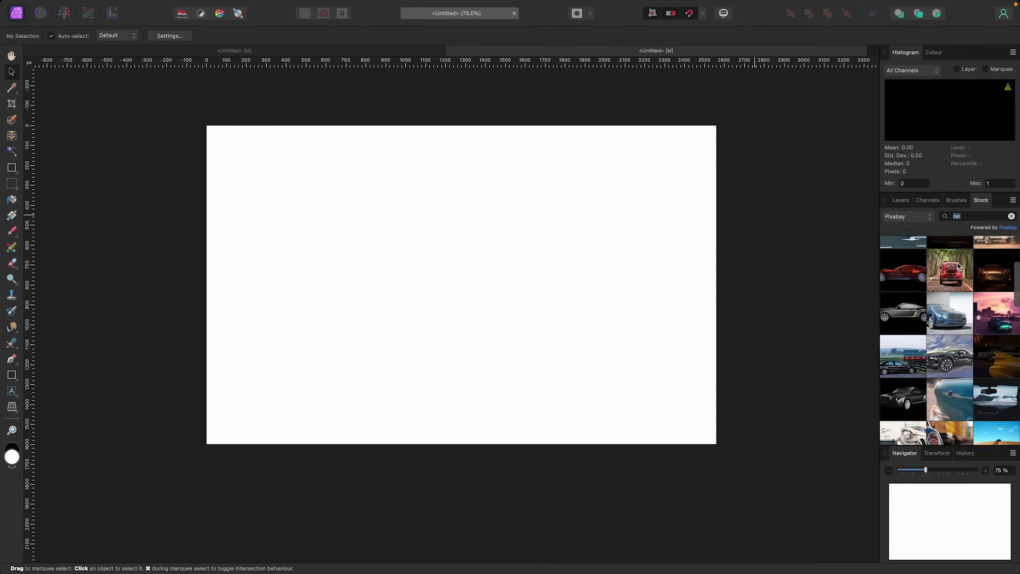
{"action": "scroll", "scroll_direction": "down", "scroll_amount": 3}
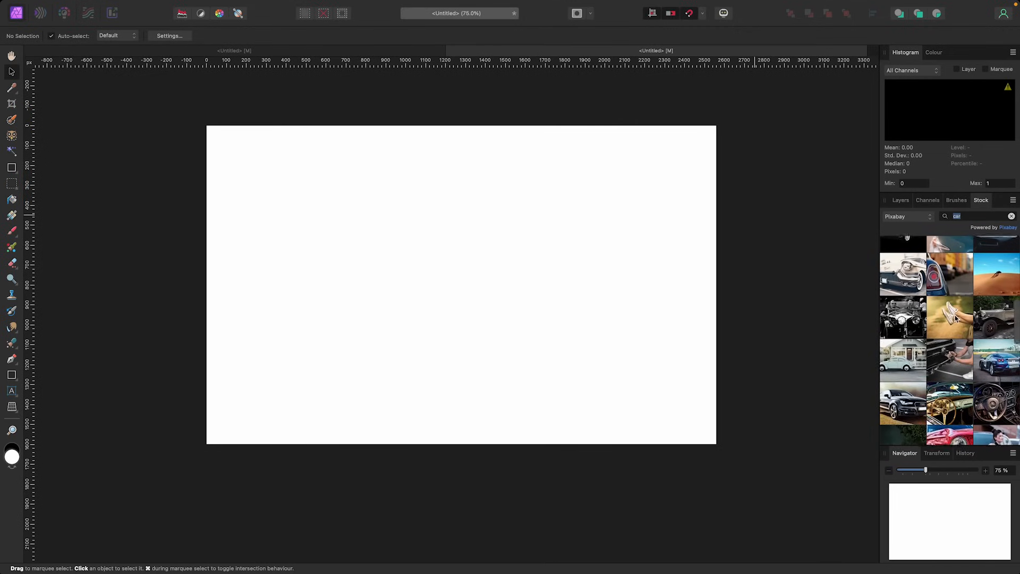
{"action": "scroll", "scroll_direction": "down", "scroll_amount": 3}
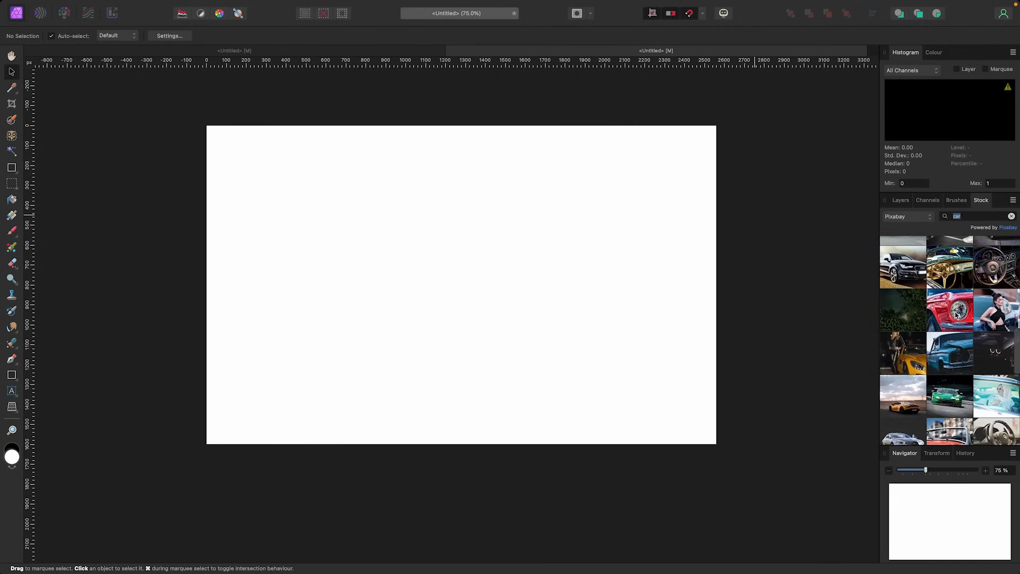
{"action": "scroll", "scroll_direction": "down", "scroll_amount": 3}
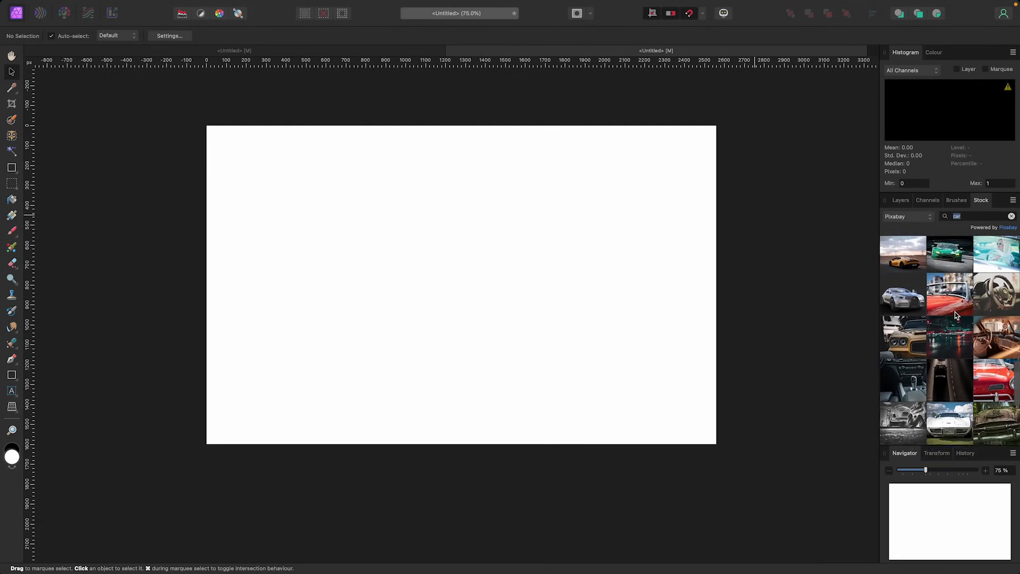
{"action": "scroll", "scroll_direction": "down", "scroll_amount": 3}
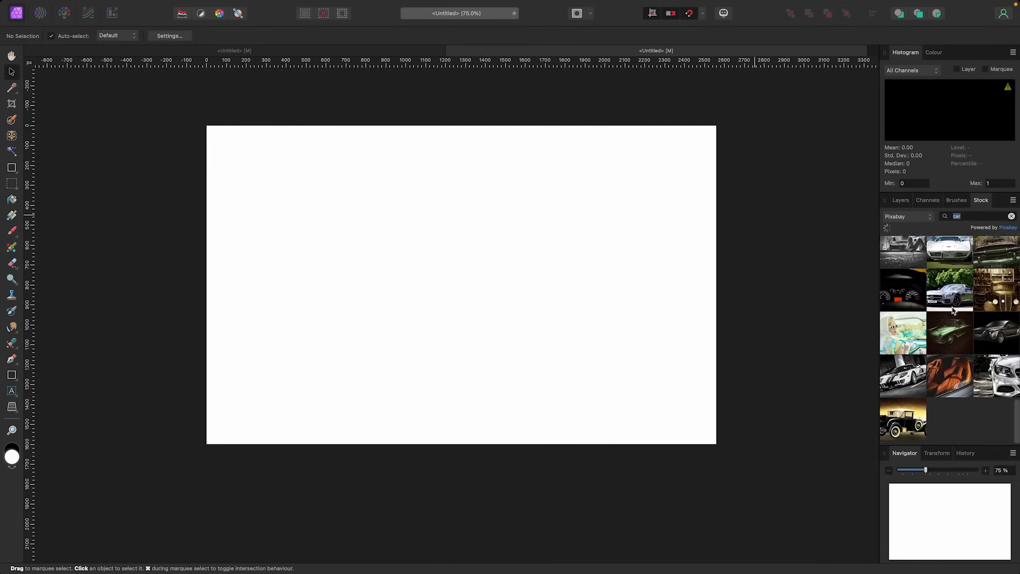
{"action": "scroll", "scroll_direction": "down", "scroll_amount": 3}
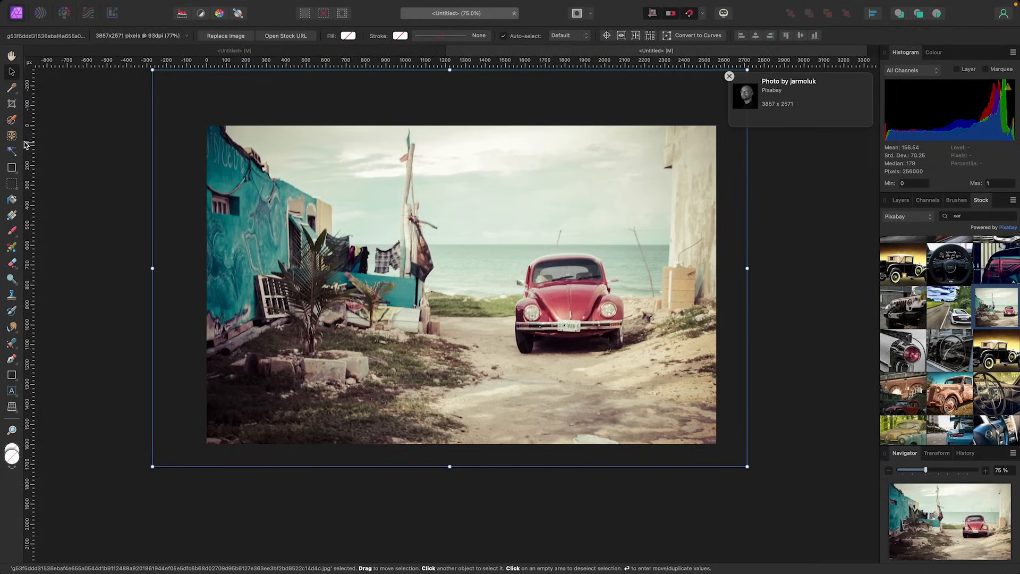
- Select the red Beetle in the beach photo with the Object Selection Tool
{"action": "left_click", "coordinate": [11, 136]}
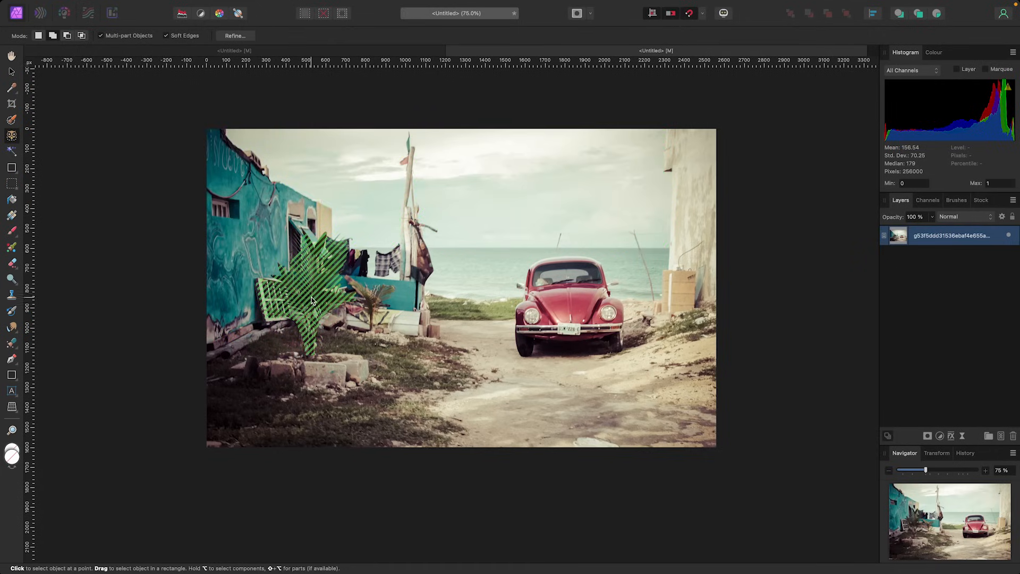
{"action": "left_click", "coordinate": [566, 306]}
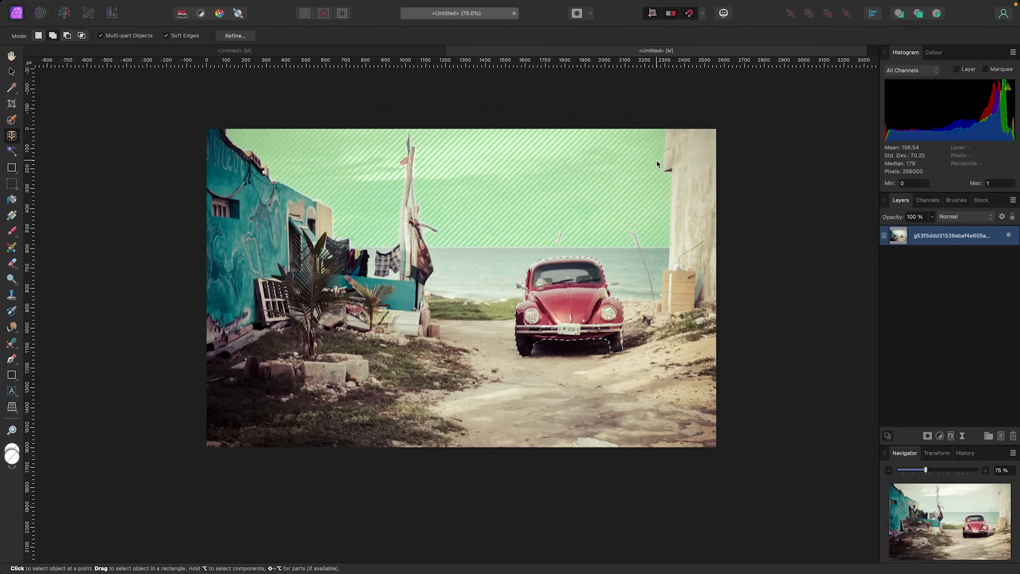
{"action": "left_click", "coordinate": [235, 35]}
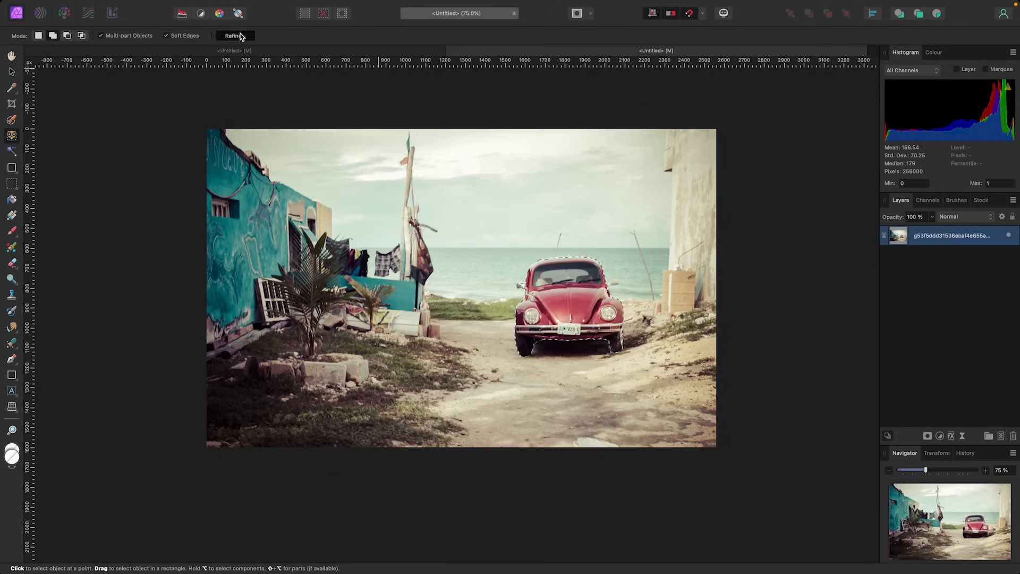
- Paint the Beetle's roof edge with the Foreground brush in Refine Selection
{"action": "left_click", "coordinate": [232, 35]}
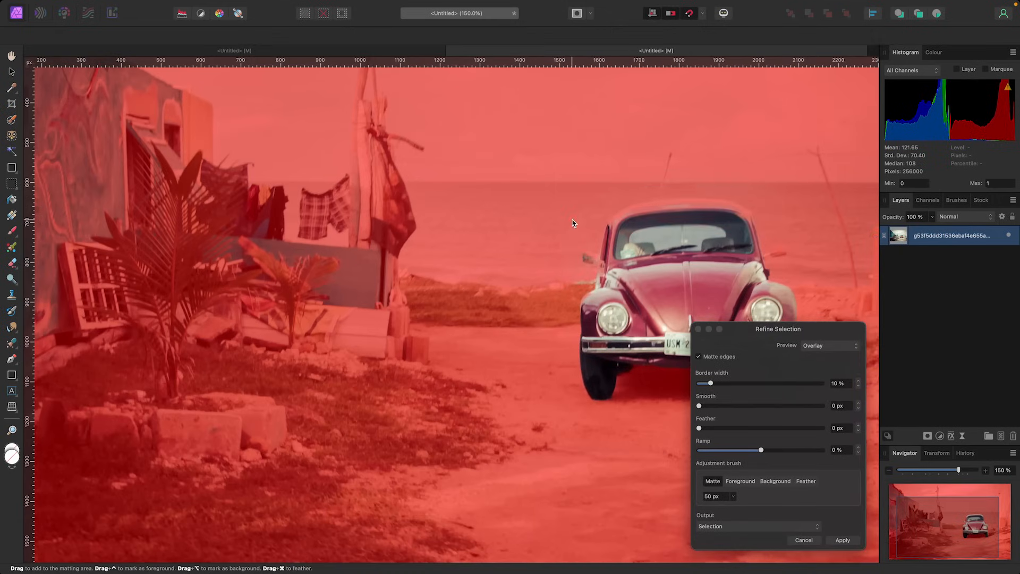
{"action": "mouse_move", "coordinate": [525, 203]}
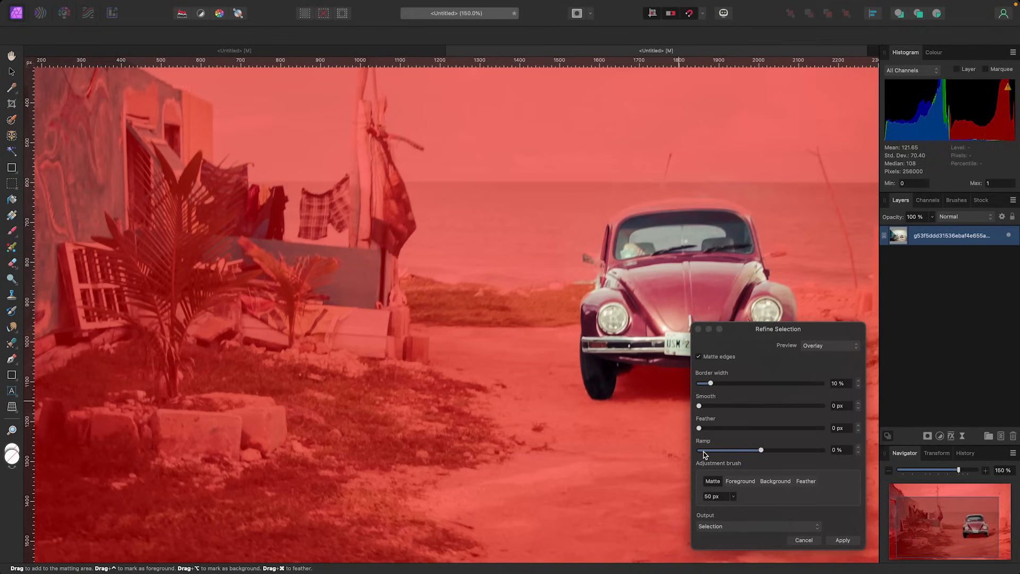
{"action": "mouse_move", "coordinate": [740, 481]}
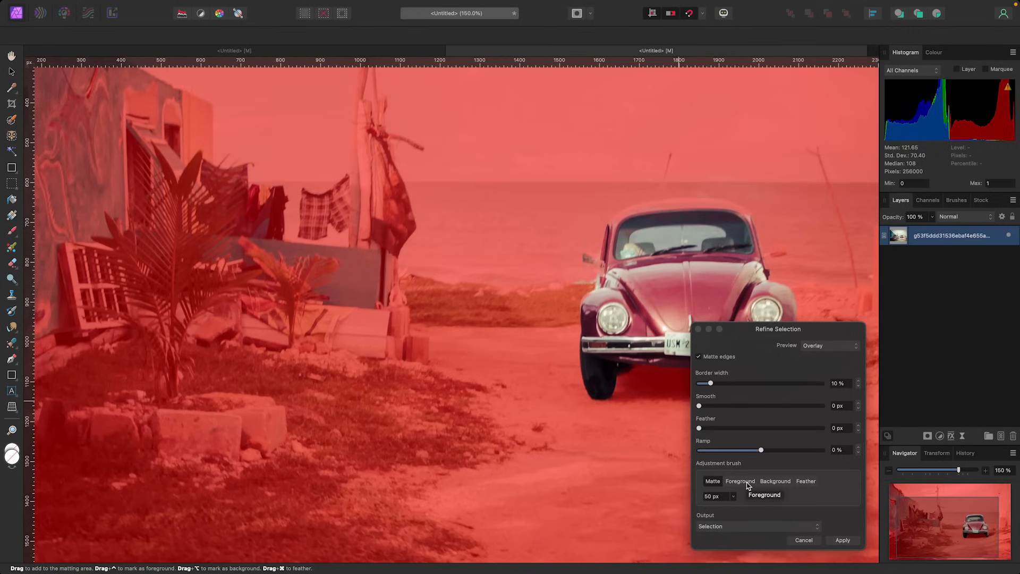
{"action": "left_click", "coordinate": [740, 481]}
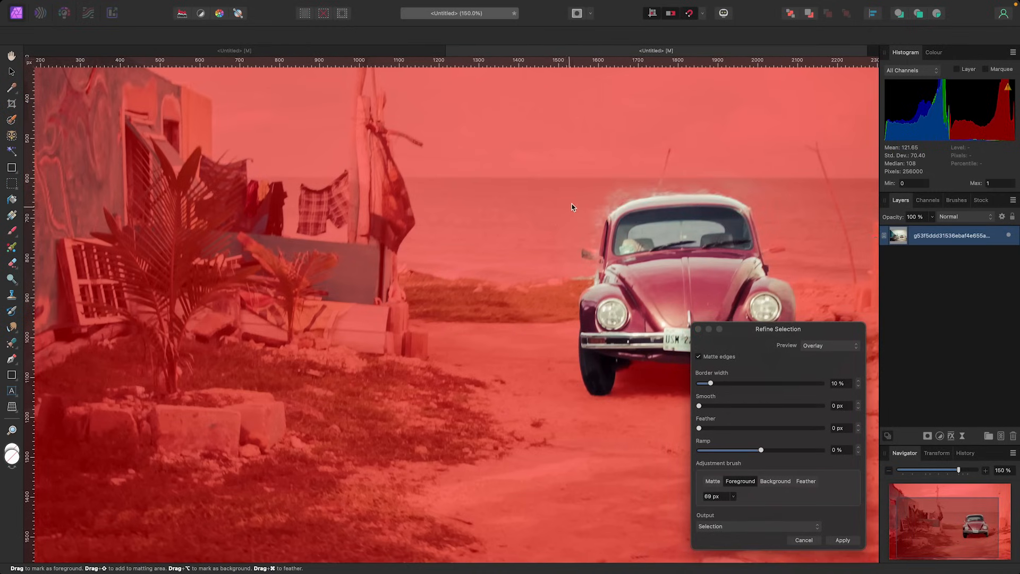
{"action": "left_click", "coordinate": [713, 481]}
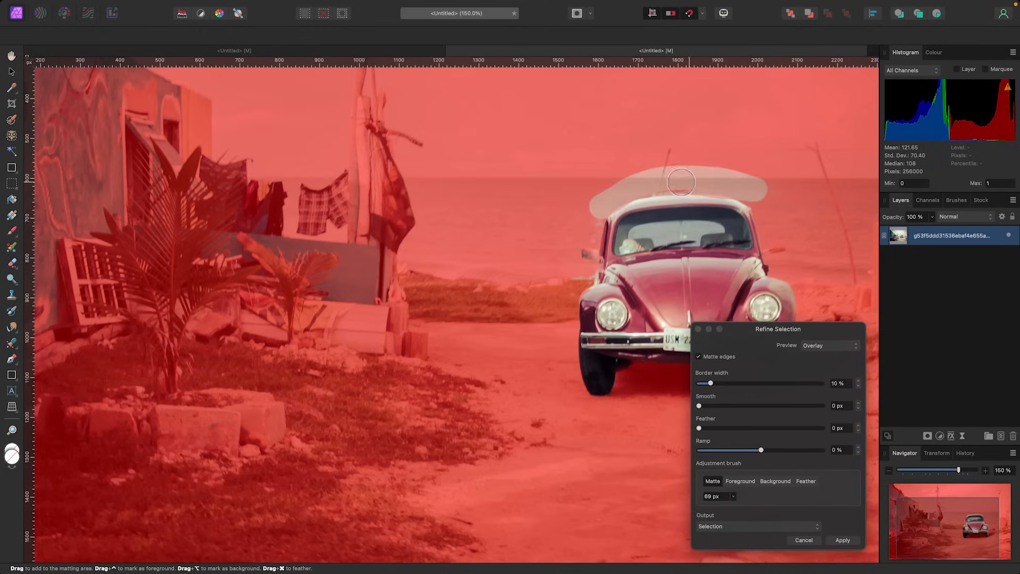
{"action": "scroll", "scroll_direction": "down", "scroll_amount": 3}
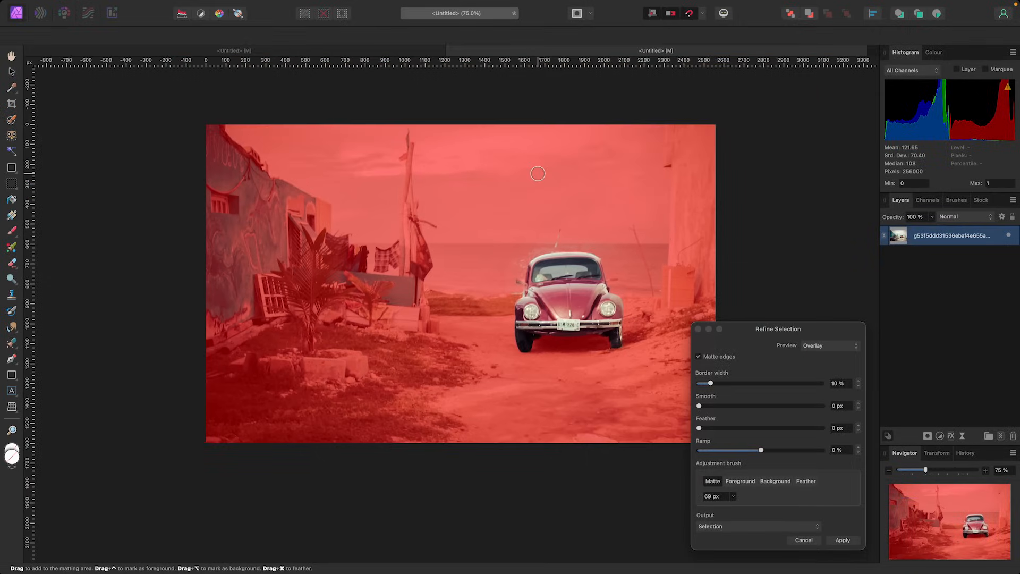
{"action": "mouse_move", "coordinate": [766, 334]}
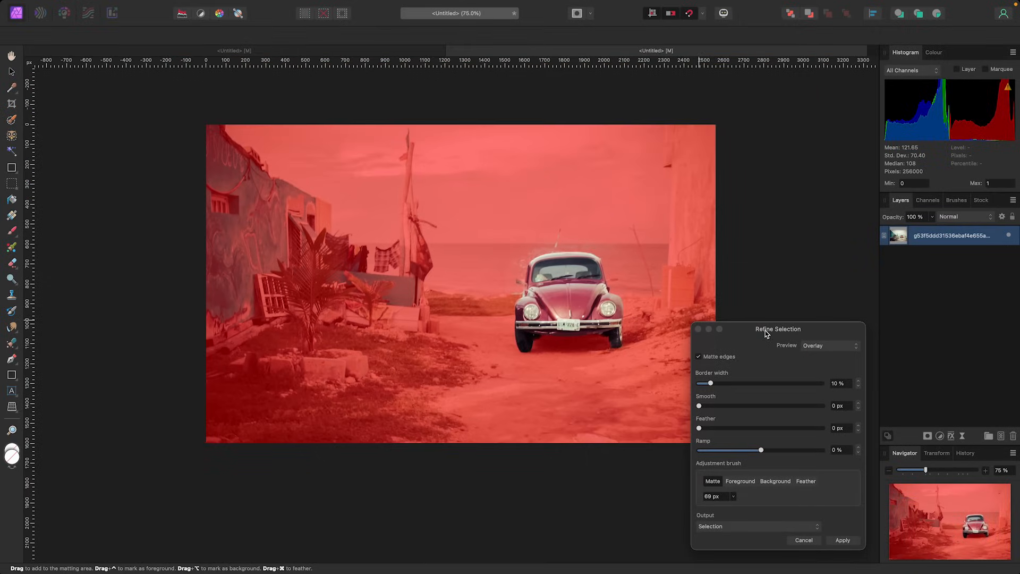
- Preview the Beetle cutout against a white matte and close edge refinement
{"action": "left_click", "coordinate": [830, 345]}
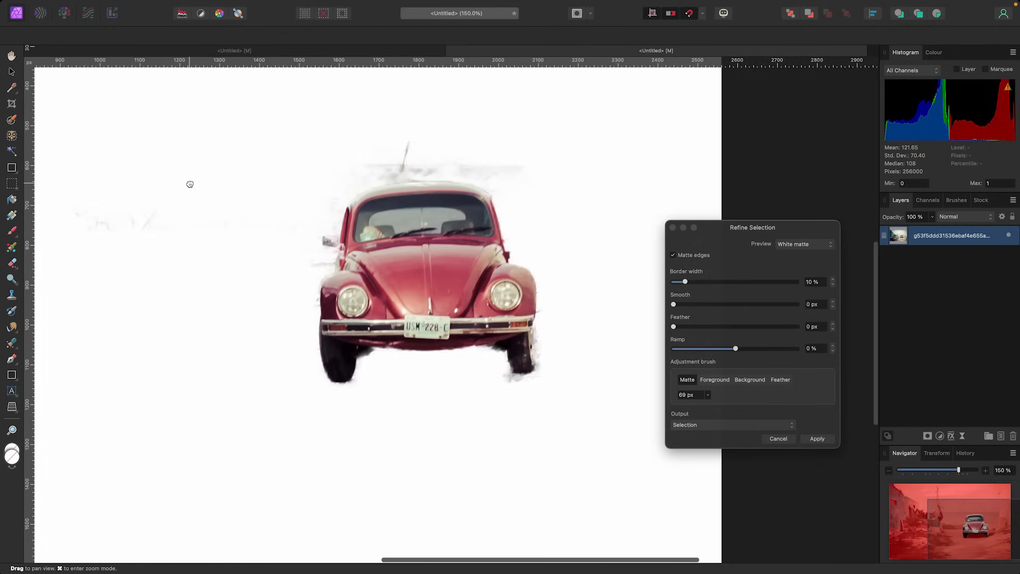
{"action": "mouse_move", "coordinate": [524, 246]}
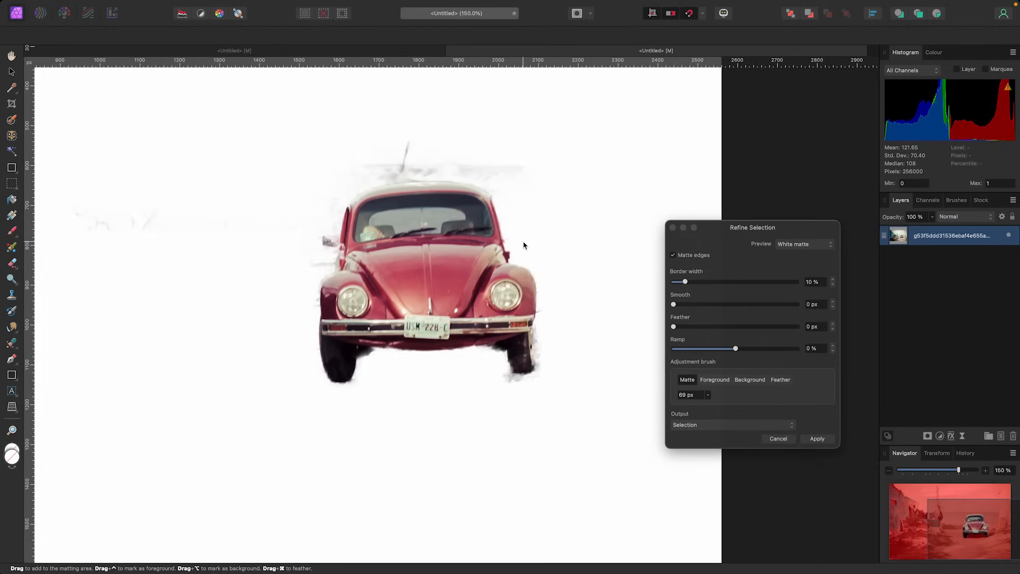
{"action": "scroll", "scroll_direction": "down", "scroll_amount": 3}
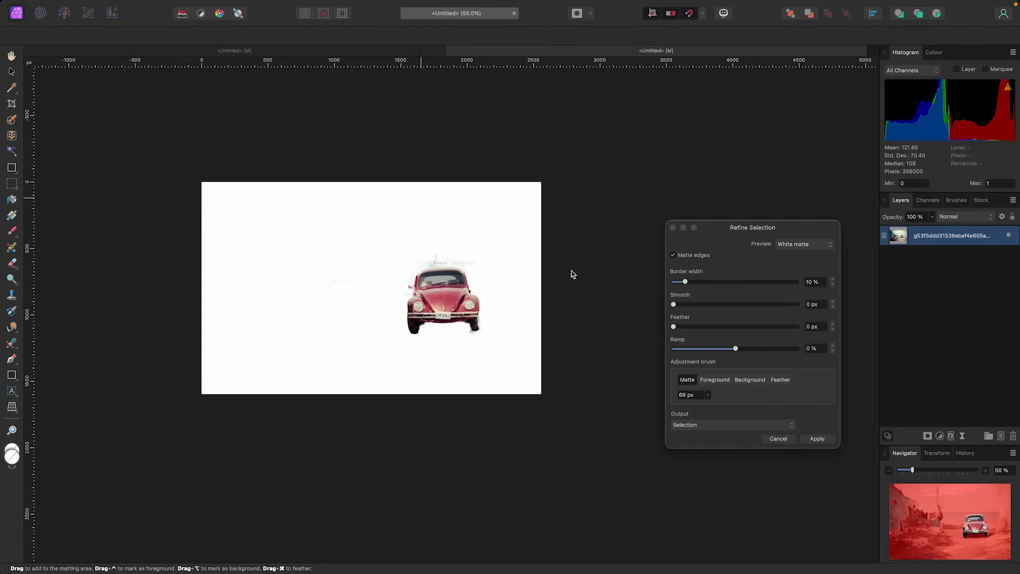
{"action": "left_click", "coordinate": [817, 438]}
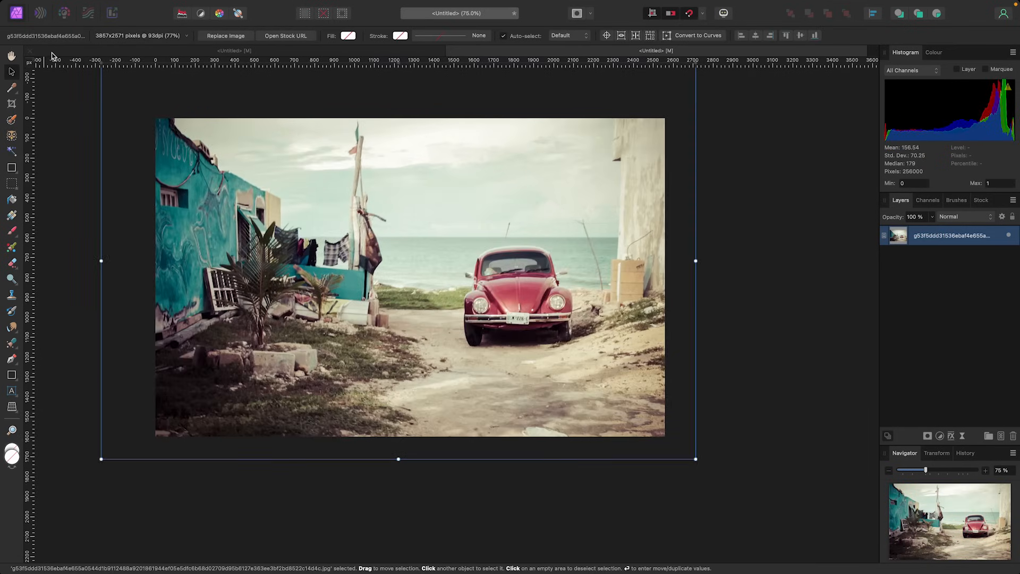
- Run Select Subject from the Select menu on the Beetle photo
{"action": "left_click", "coordinate": [246, 5]}
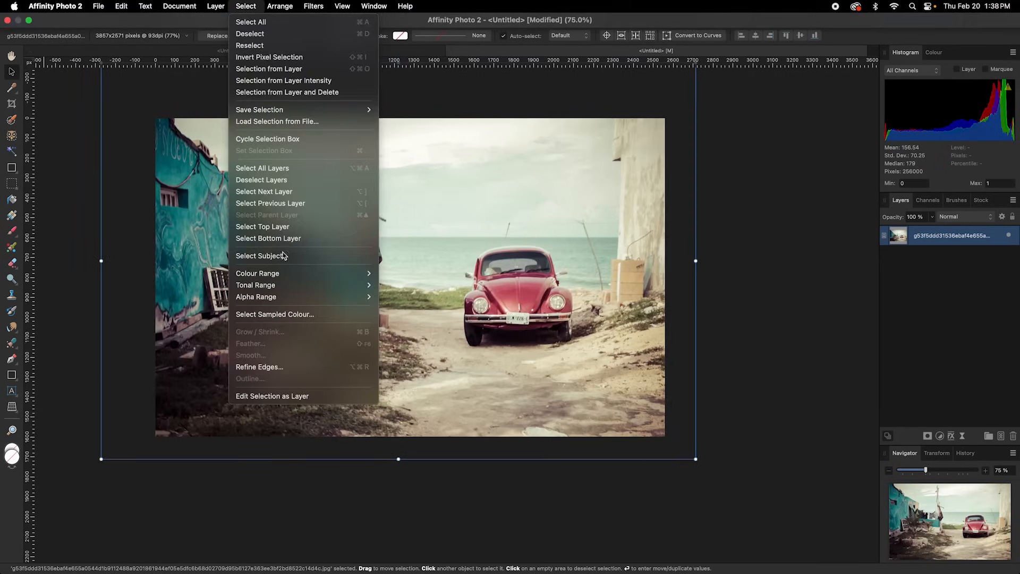
{"action": "left_click", "coordinate": [261, 256]}
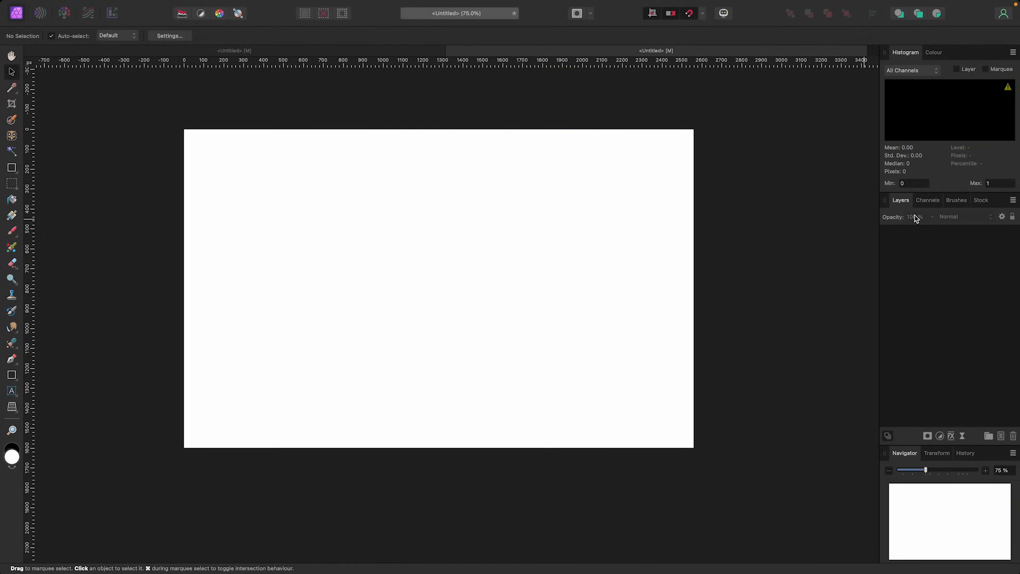
{"action": "mouse_move", "coordinate": [981, 206]}
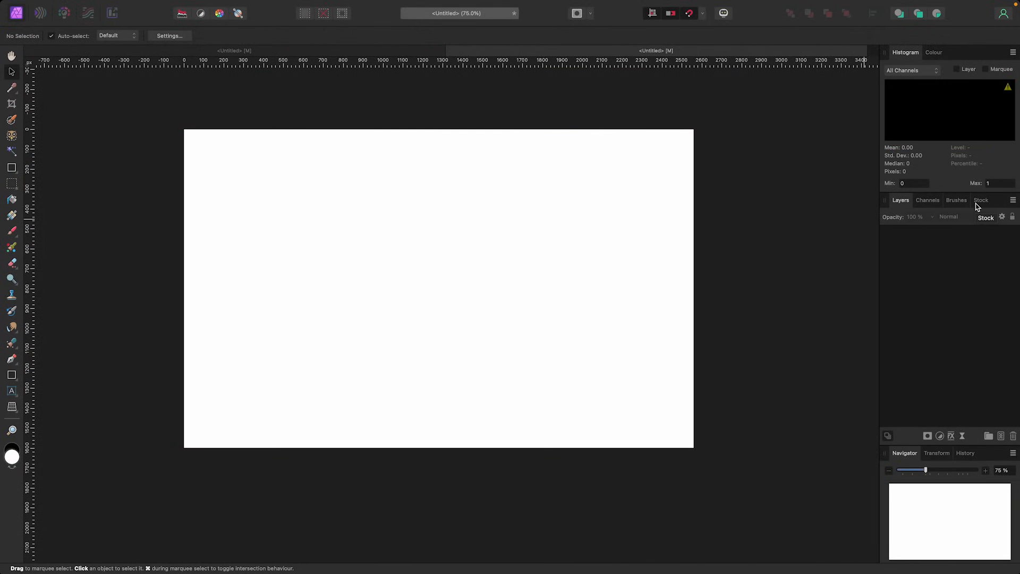
- Search the Pixabay stock library for 'colour' to find a painted-face portrait
{"action": "left_click", "coordinate": [981, 200]}
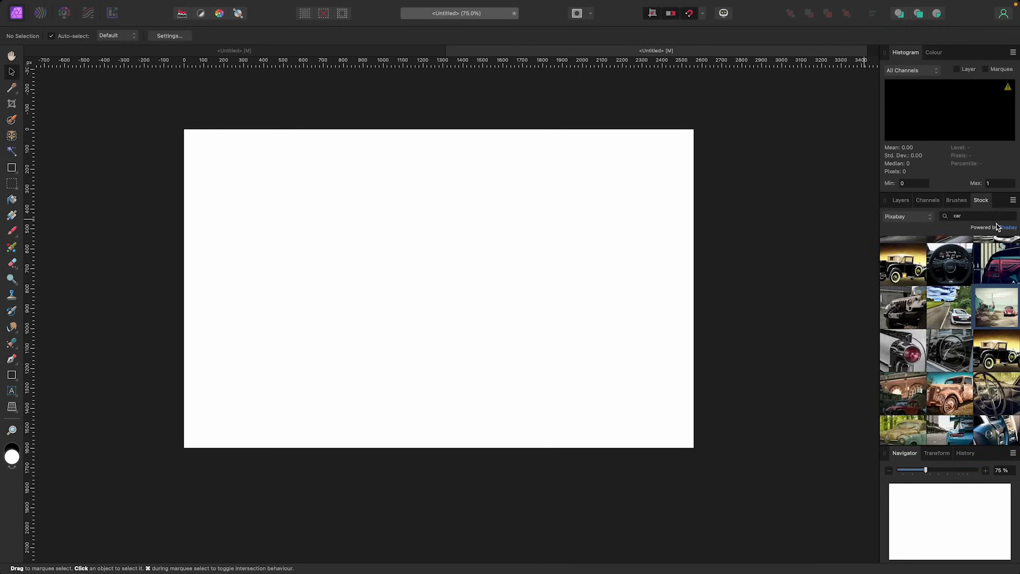
{"action": "triple_click", "coordinate": [956, 217]}
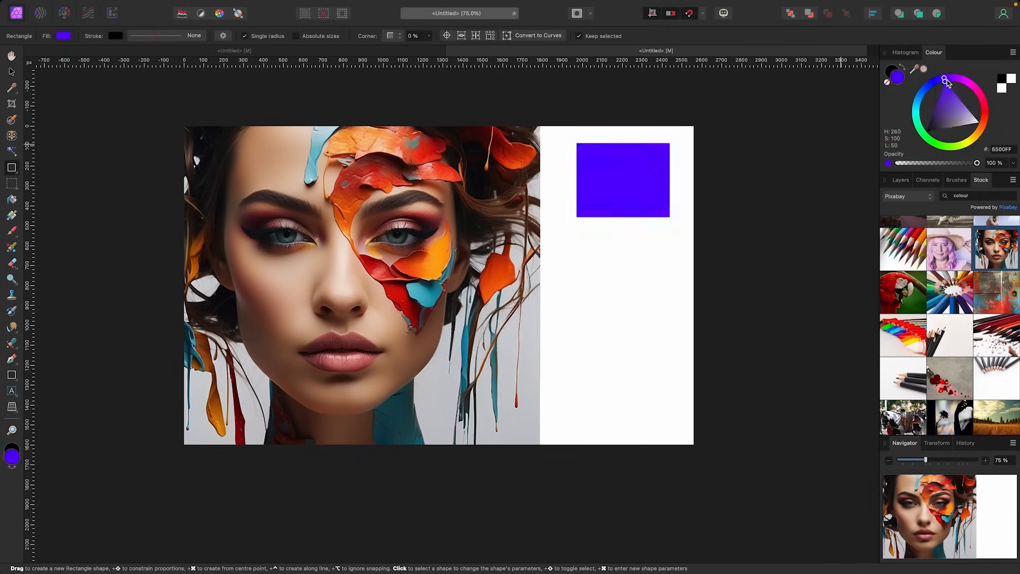
- Adjust the violet hue of the square beside the portrait
{"action": "left_click", "coordinate": [621, 181]}
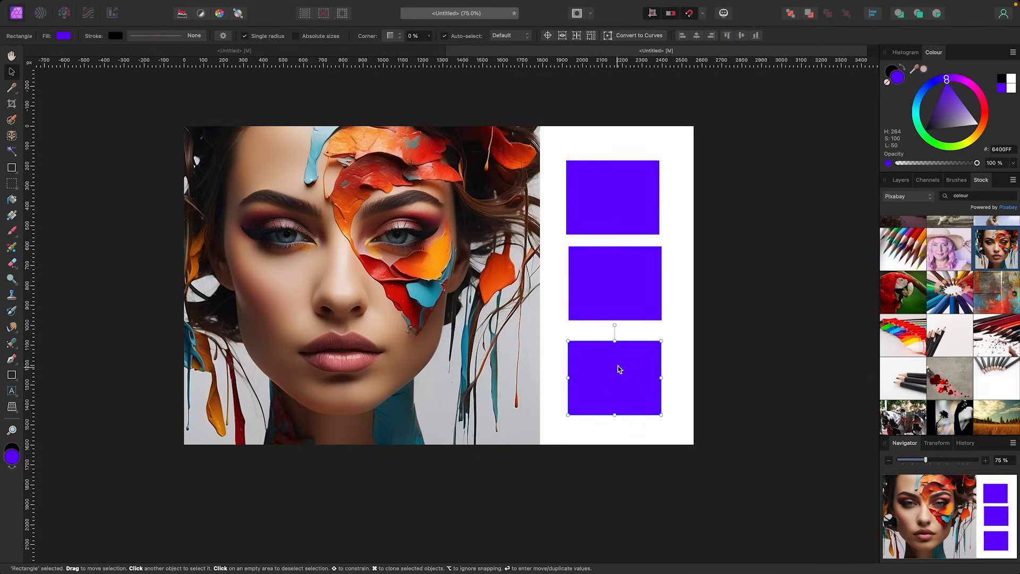
{"action": "mouse_move", "coordinate": [925, 72]}
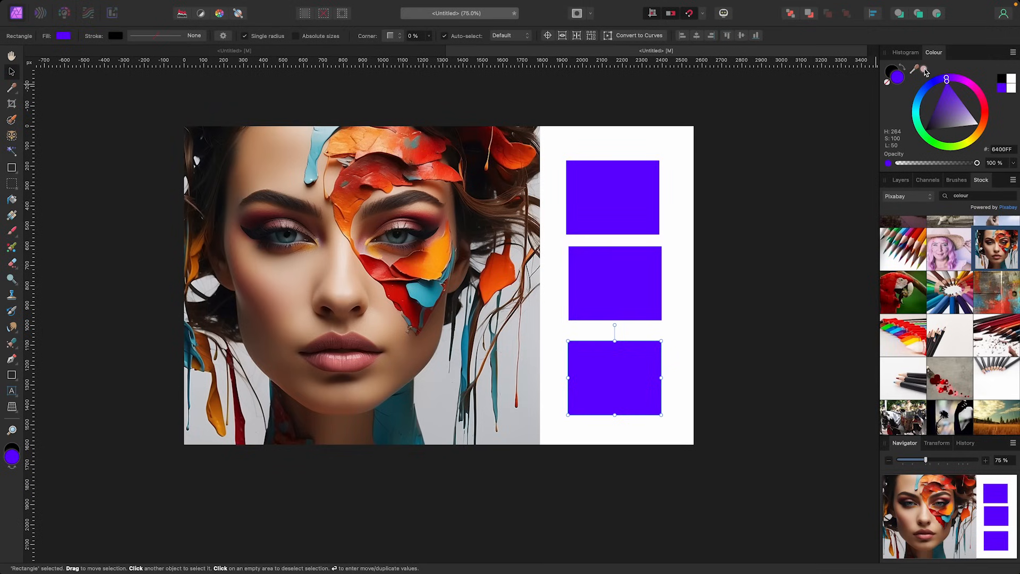
{"action": "mouse_move", "coordinate": [866, 113]}
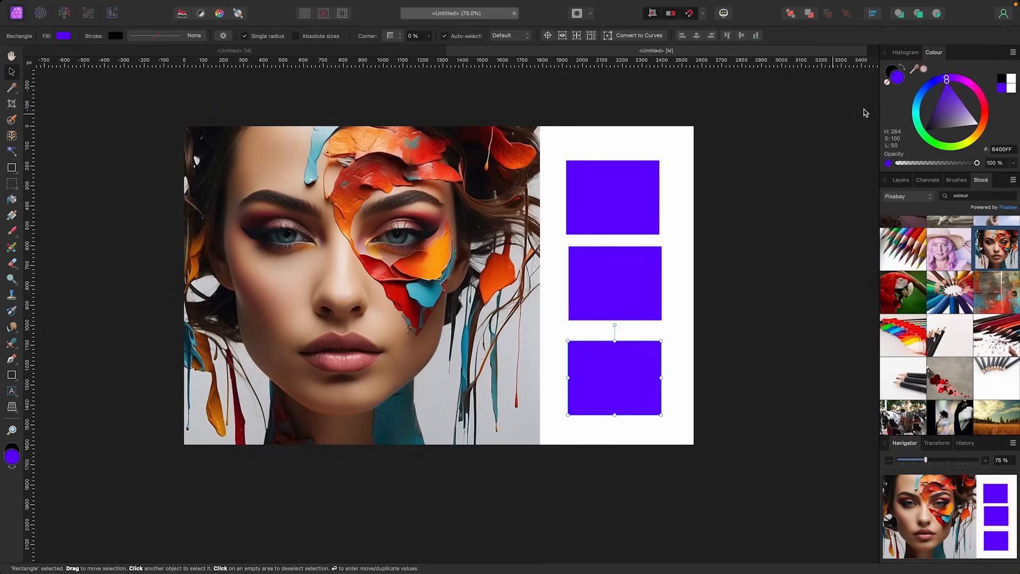
{"action": "mouse_move", "coordinate": [881, 92]}
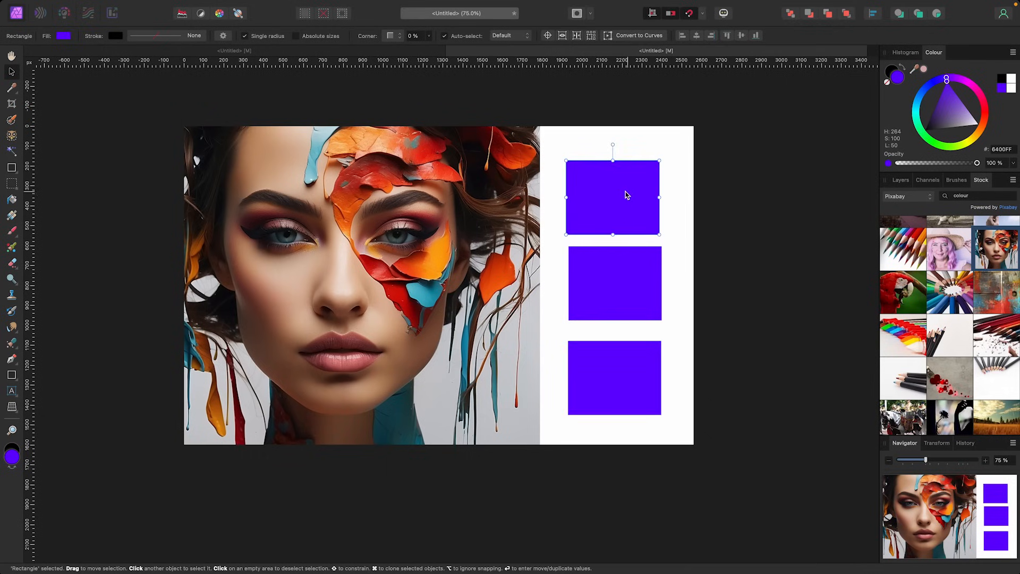
{"action": "mouse_move", "coordinate": [501, 275]}
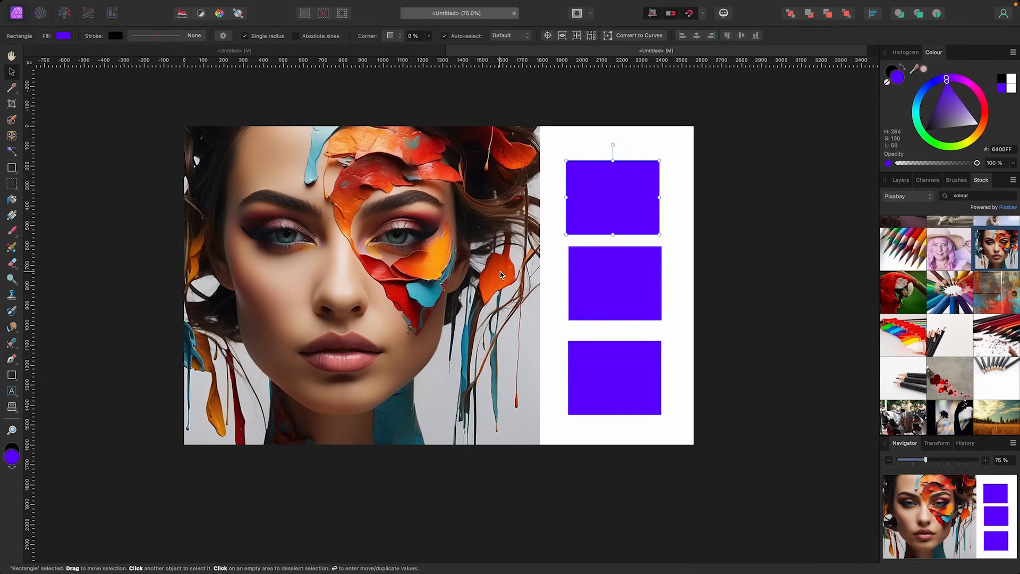
{"action": "mouse_move", "coordinate": [927, 71]}
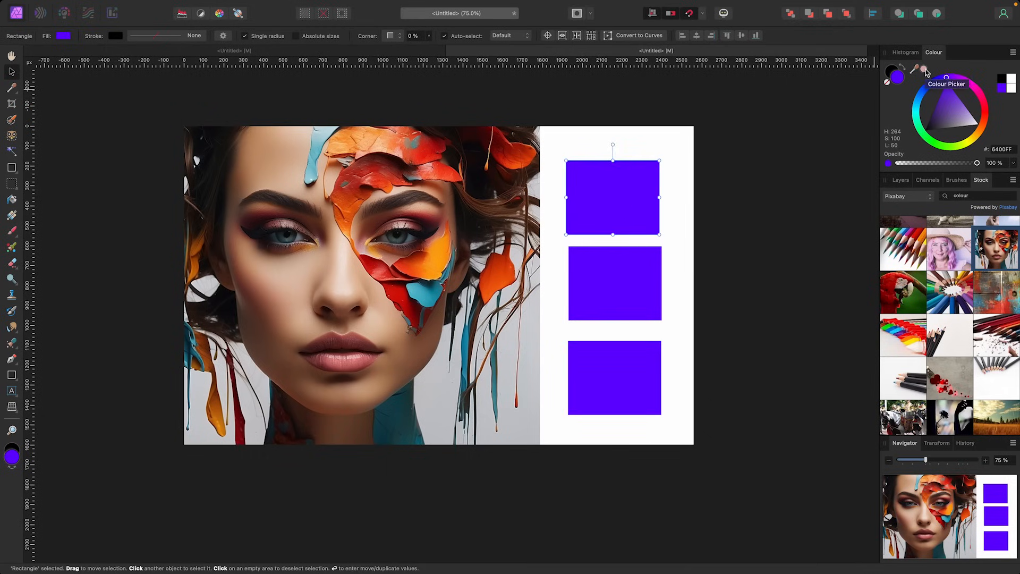
- Sample orange, pale blue and dusty pink from the portrait into the squares, then deselect
{"action": "left_click", "coordinate": [496, 278]}
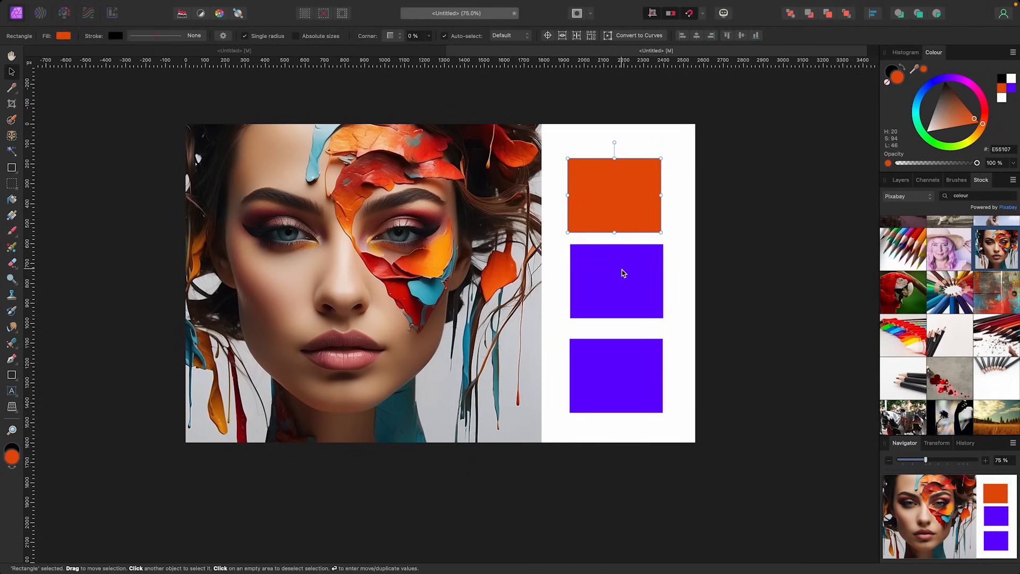
{"action": "left_click", "coordinate": [616, 281]}
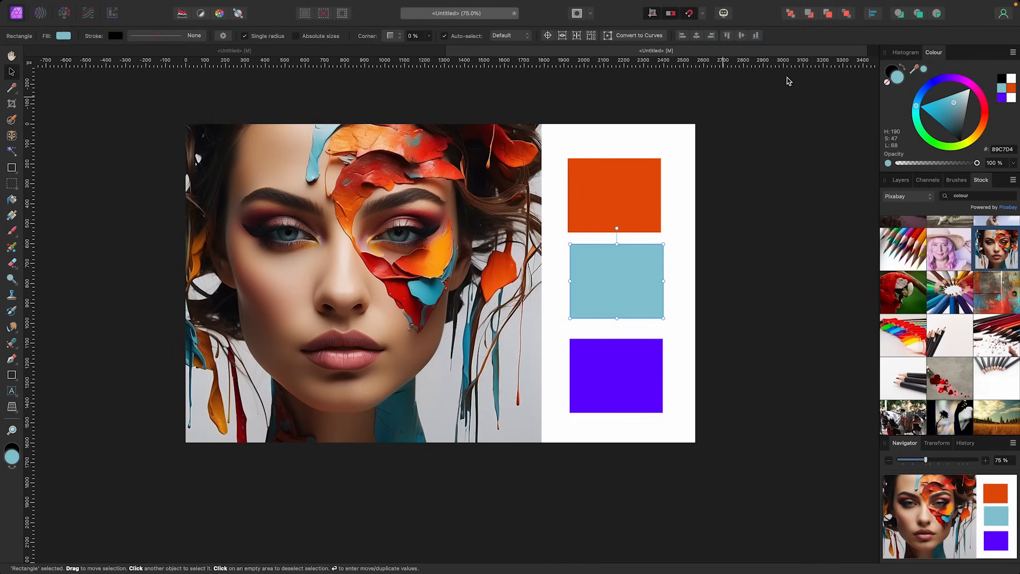
{"action": "left_click", "coordinate": [615, 376]}
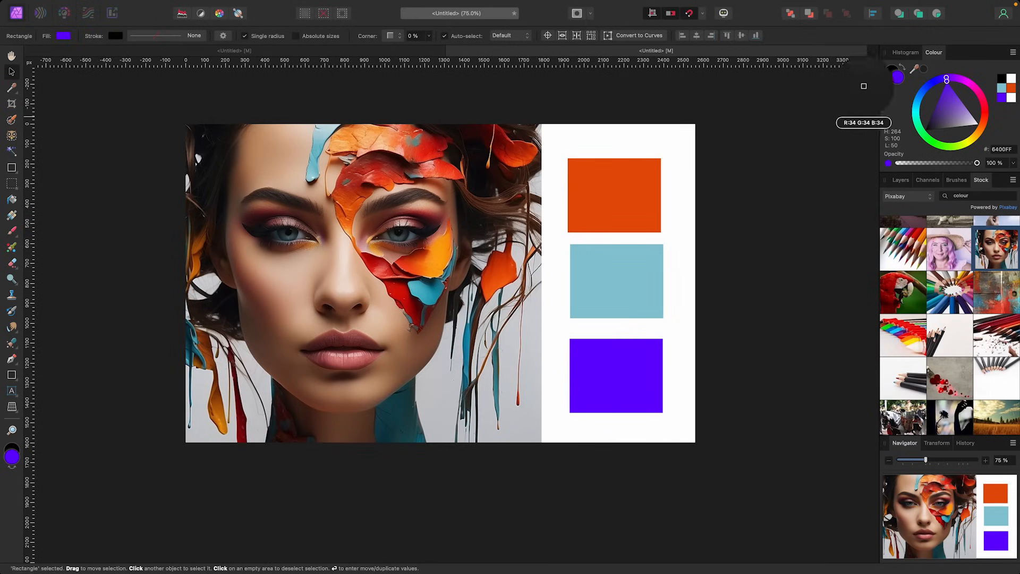
{"action": "mouse_move", "coordinate": [351, 354]}
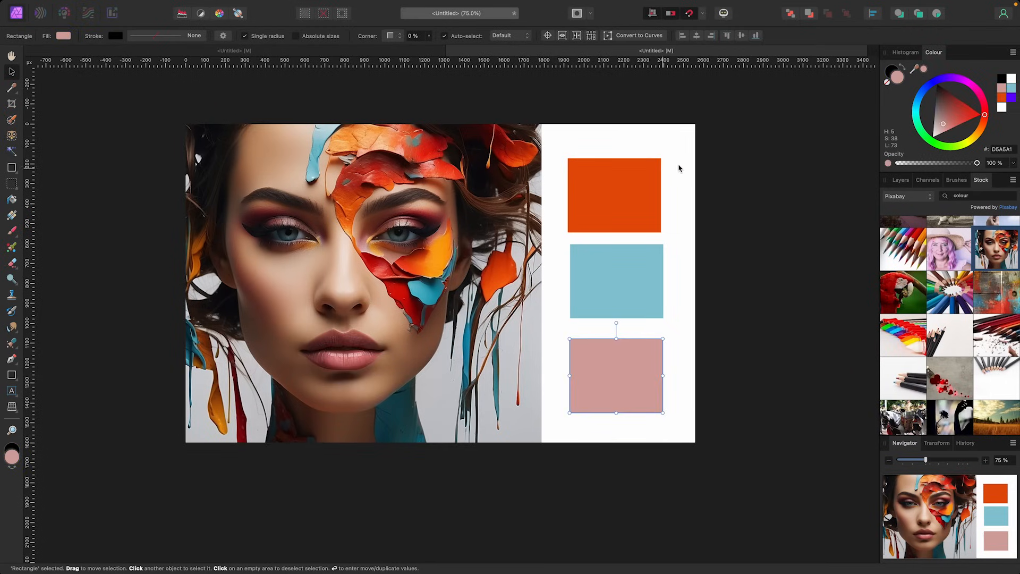
{"action": "left_click", "coordinate": [681, 168]}
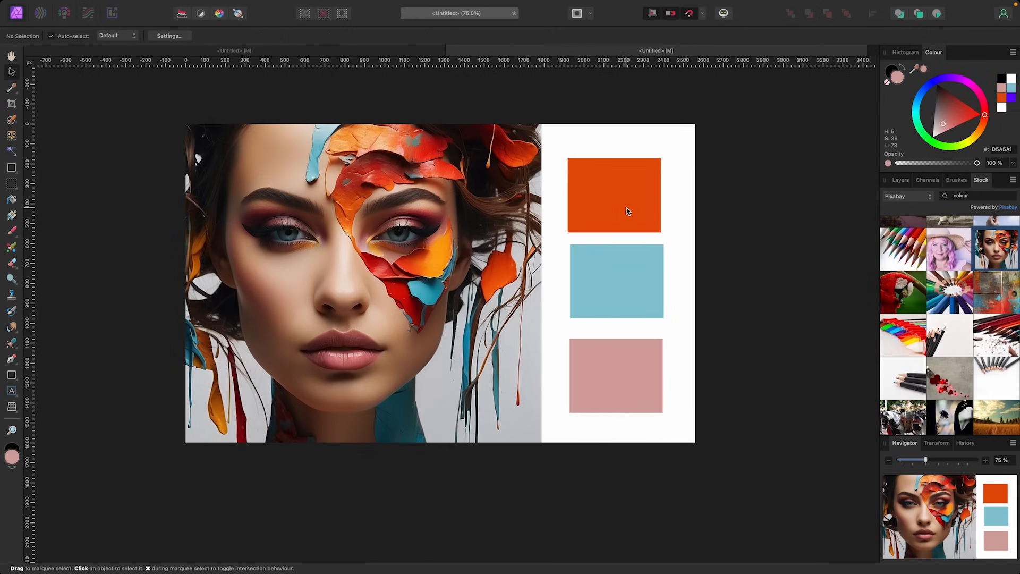